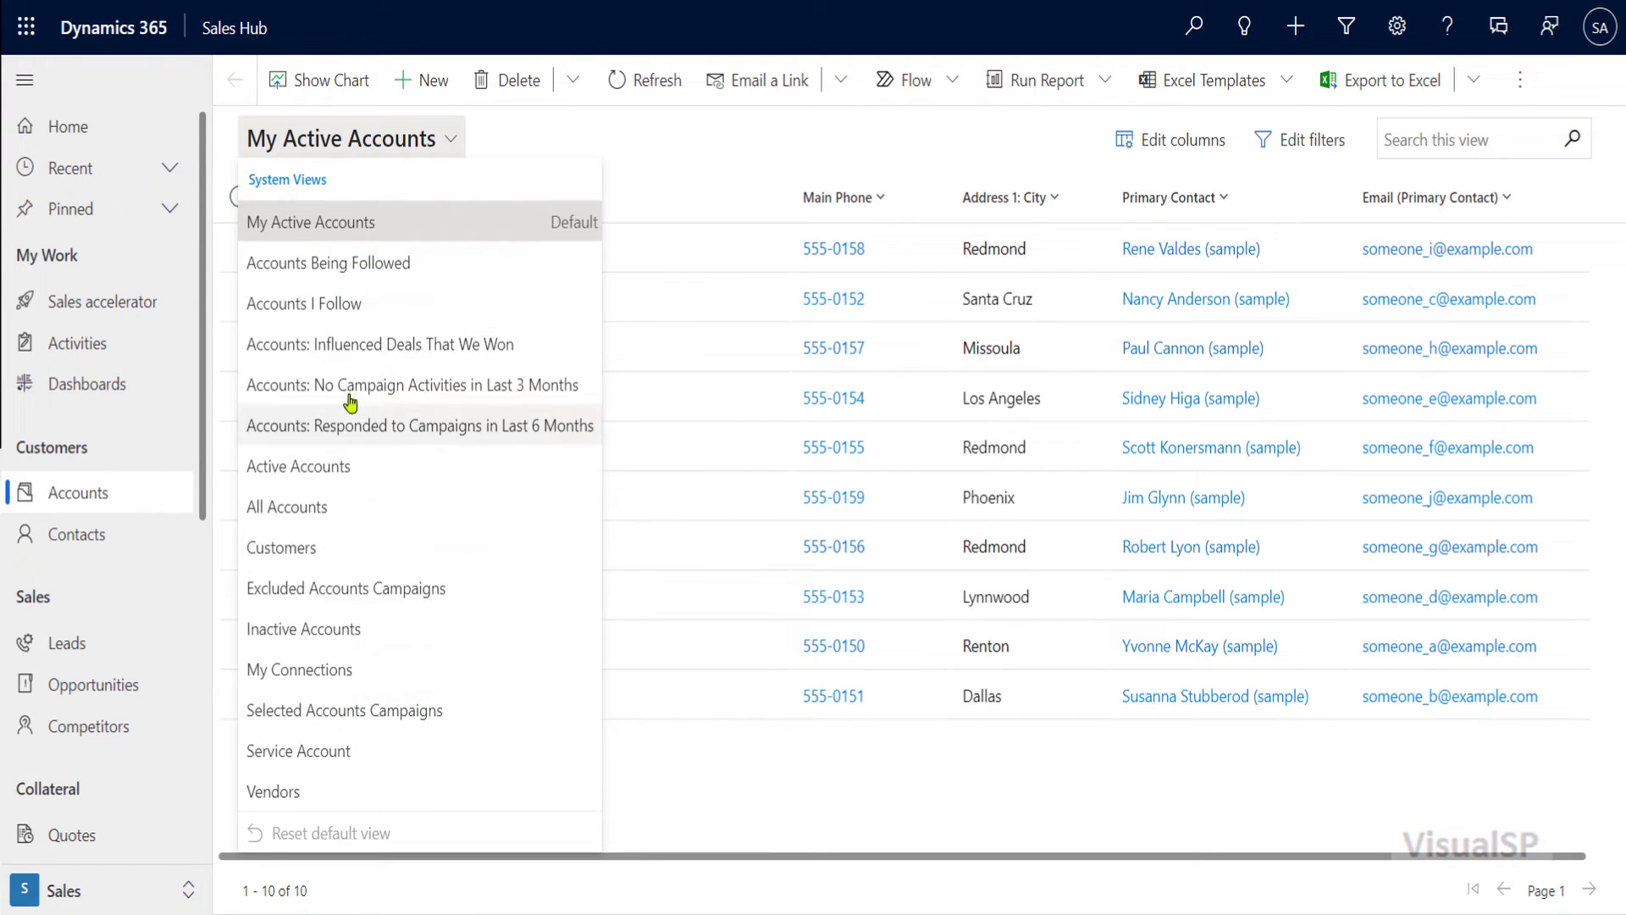
Dismiss the account views list to show the My Active Accounts table
click(310, 222)
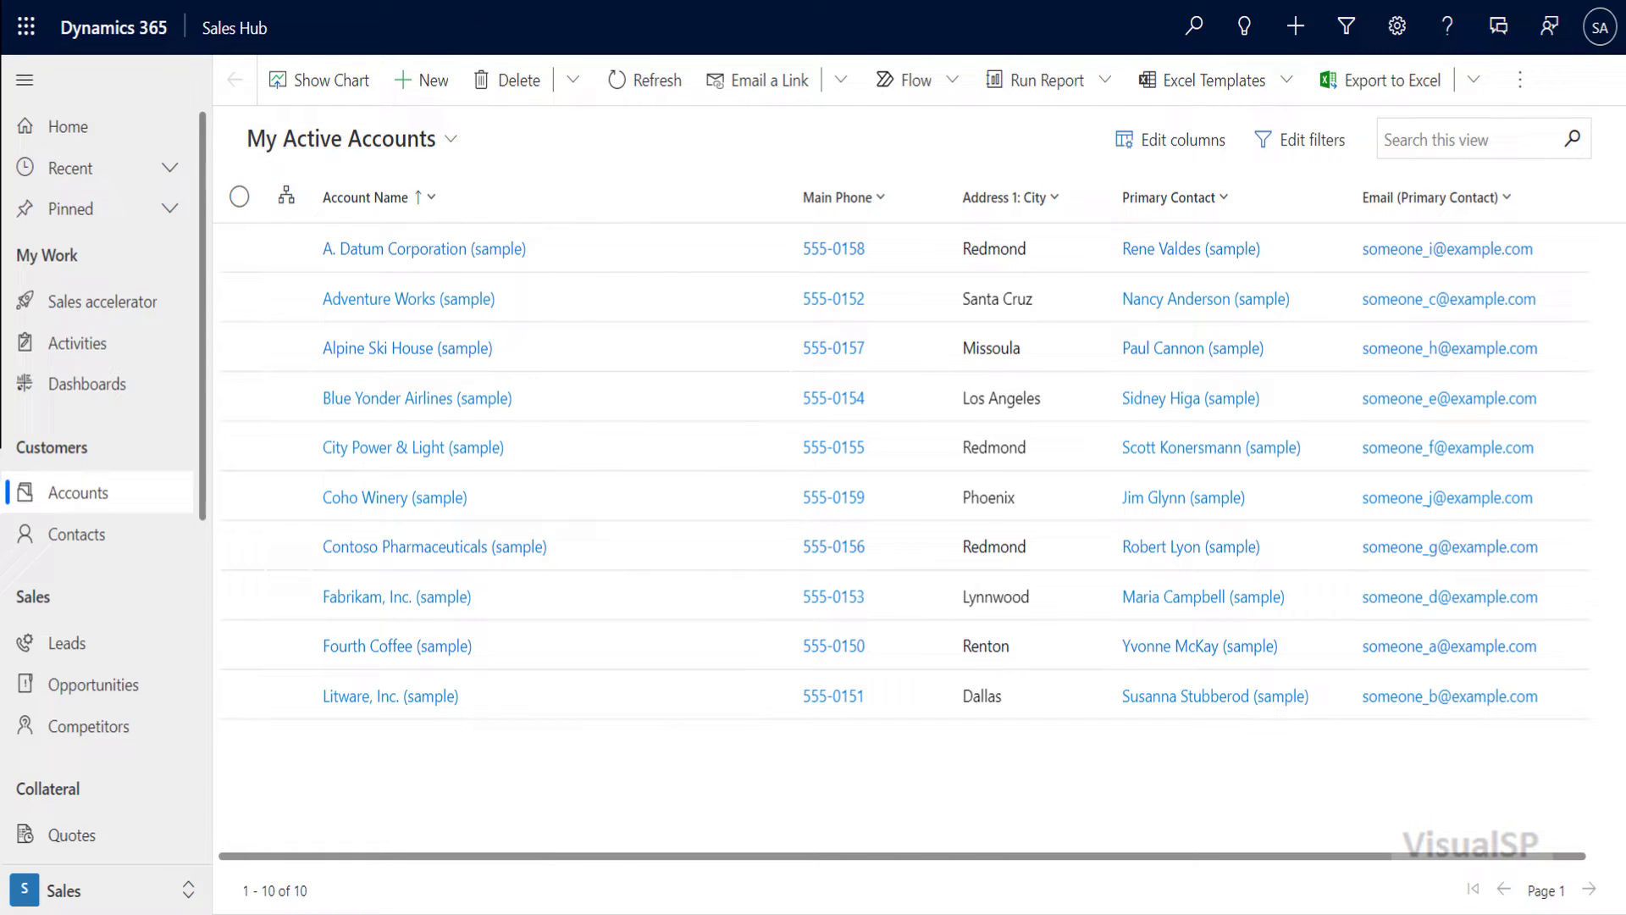
Navigate via Leads toward Opportunities and scroll its system views list
click(64, 644)
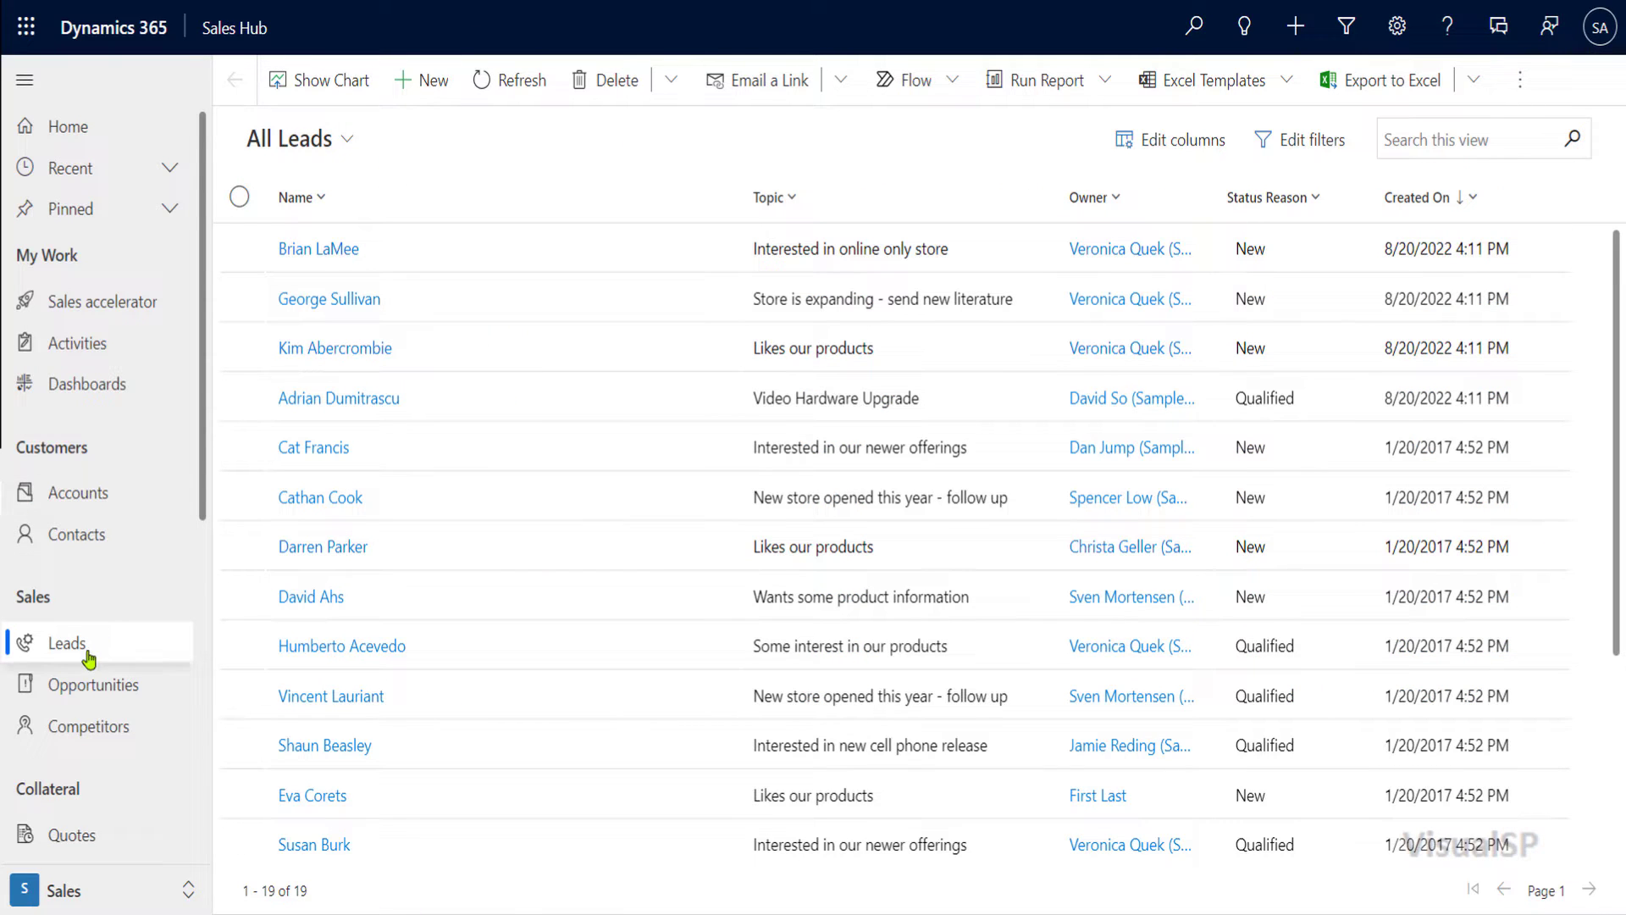
mouse_move(428, 145)
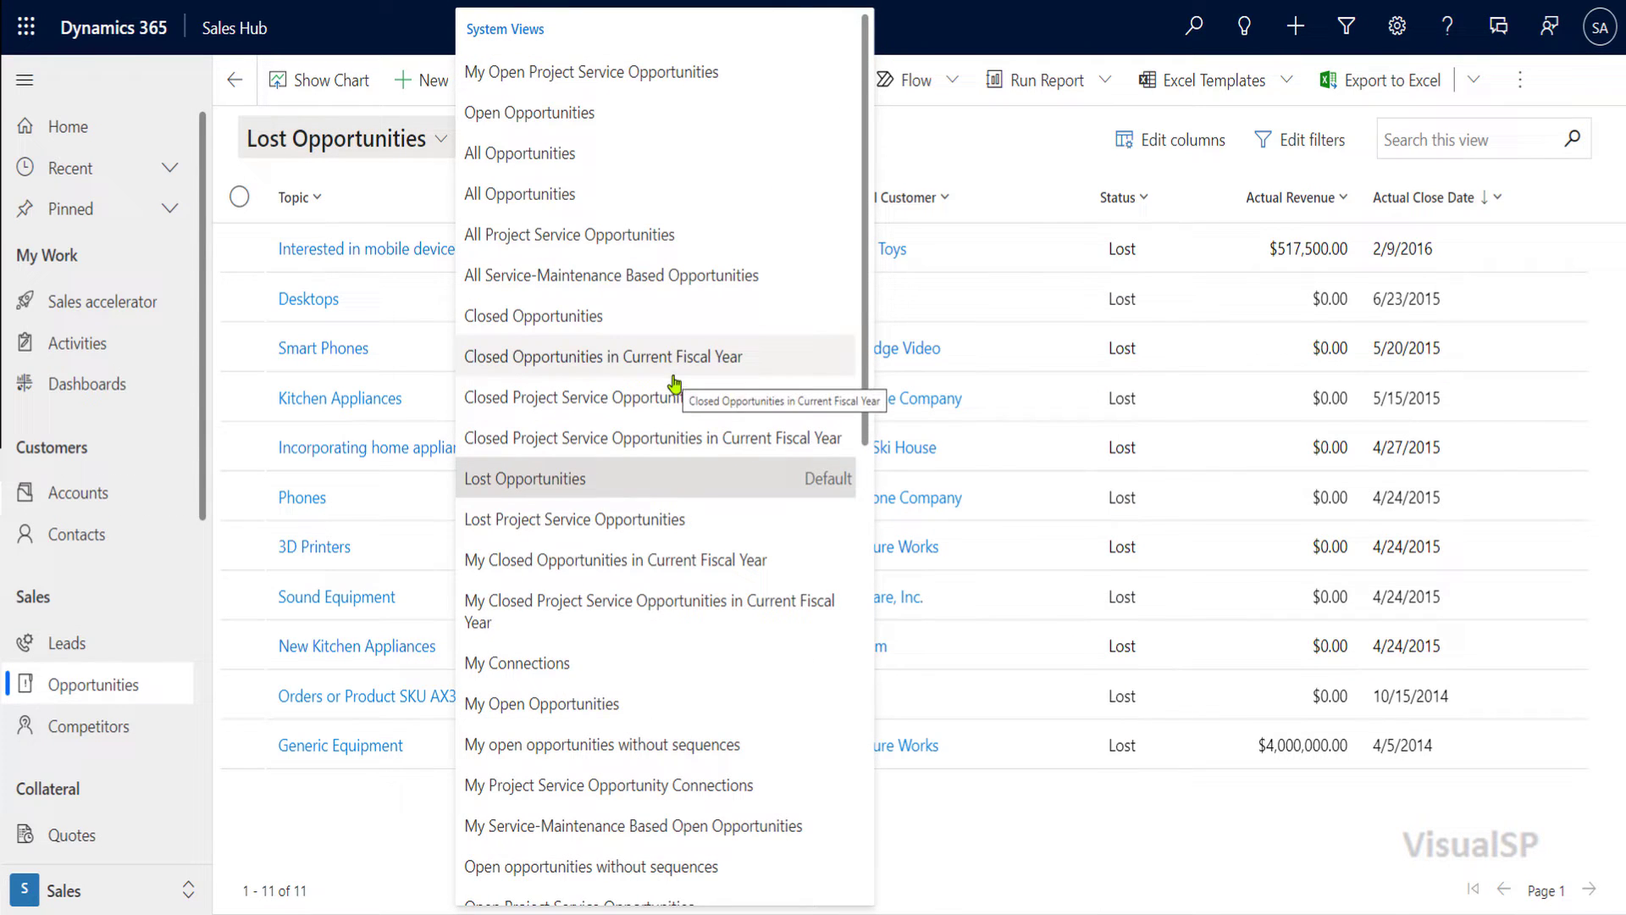
mouse_move(824, 479)
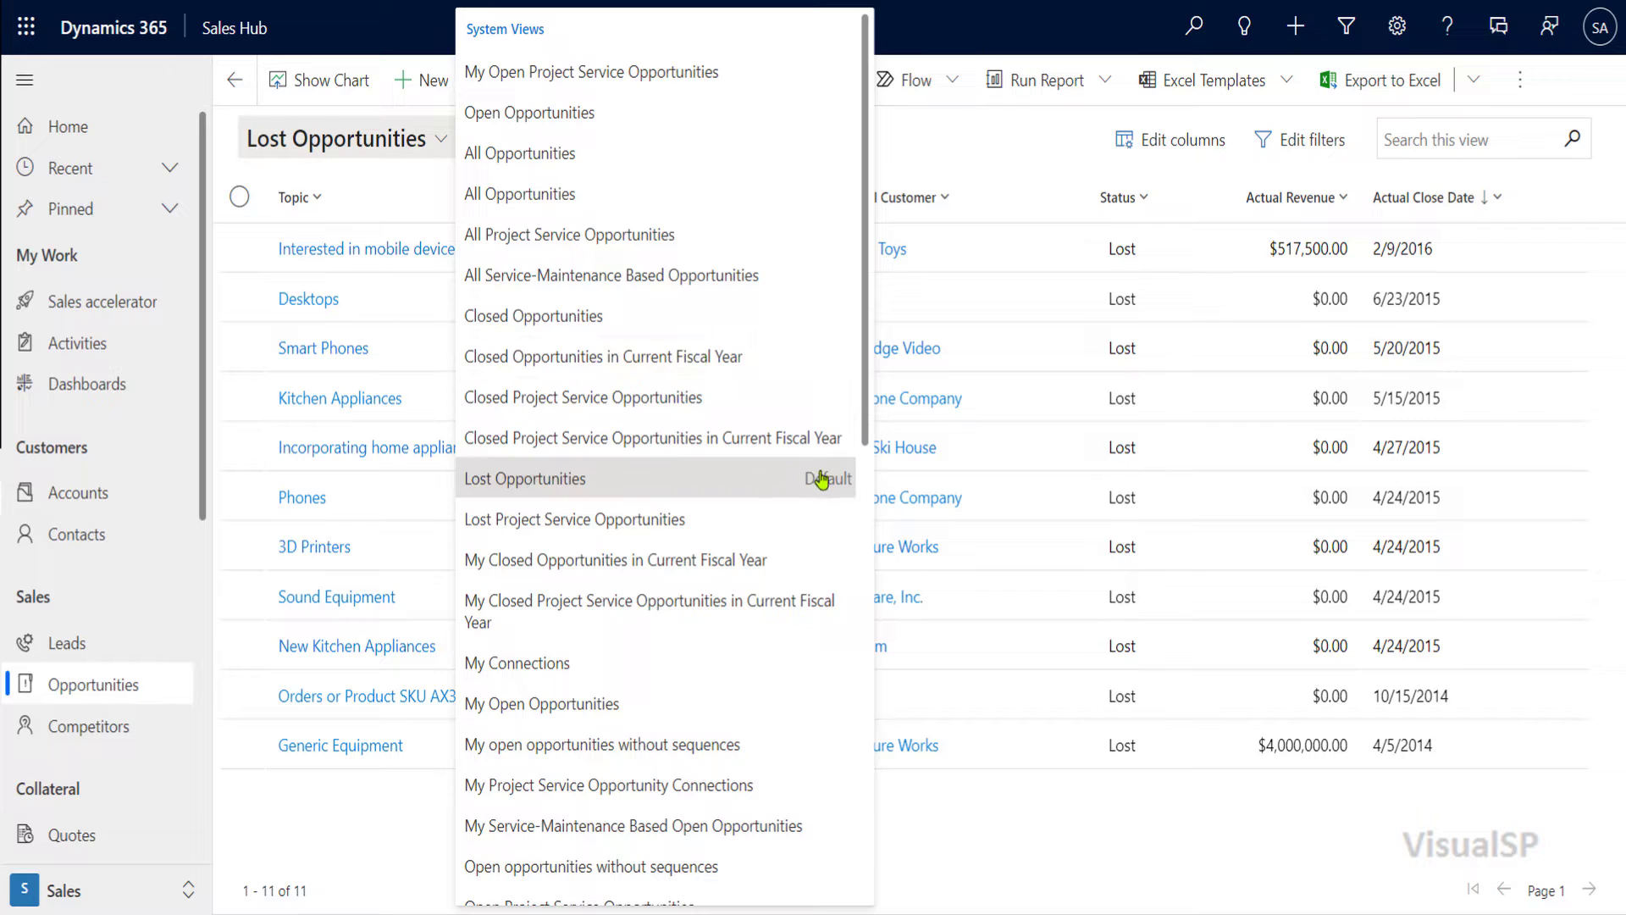
mouse_move(728, 671)
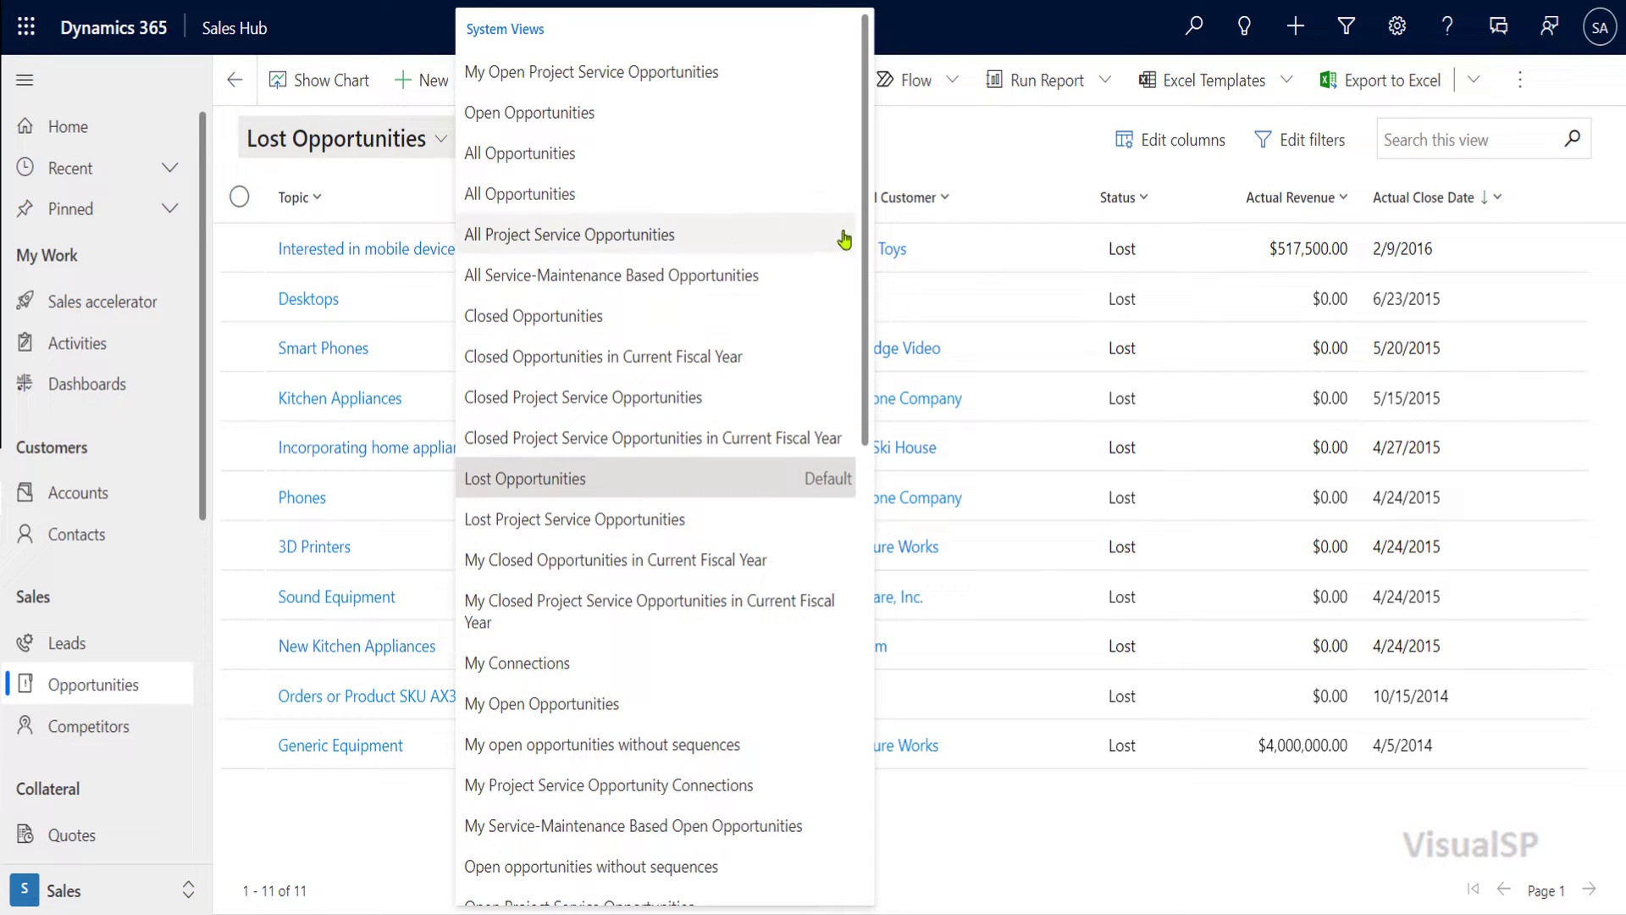
mouse_move(844, 180)
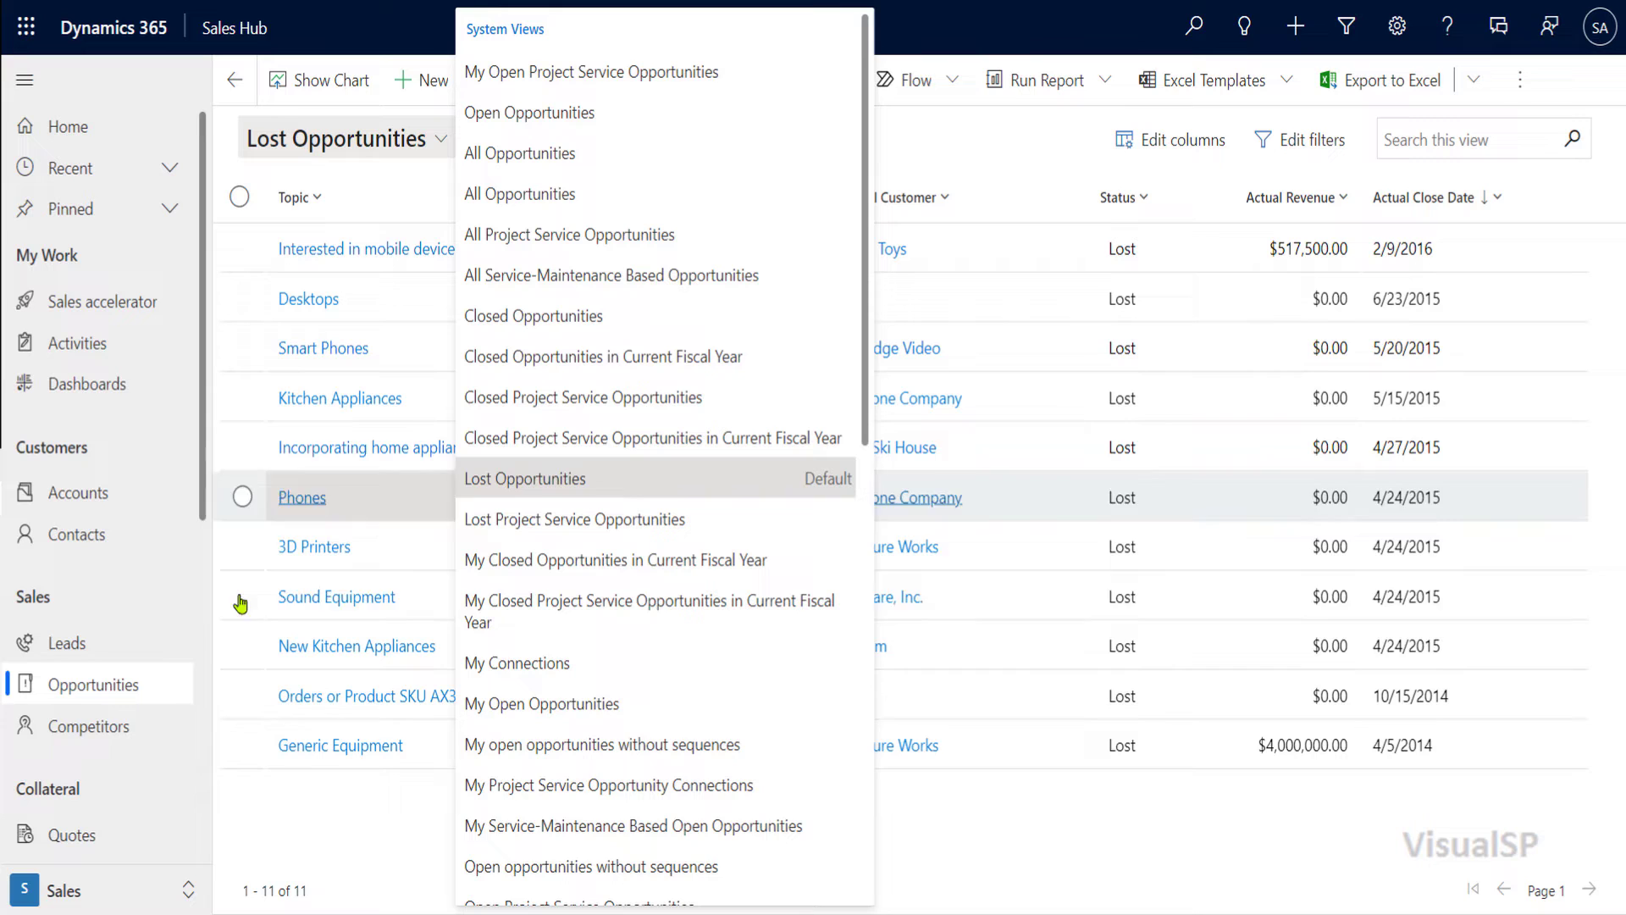
mouse_move(118, 696)
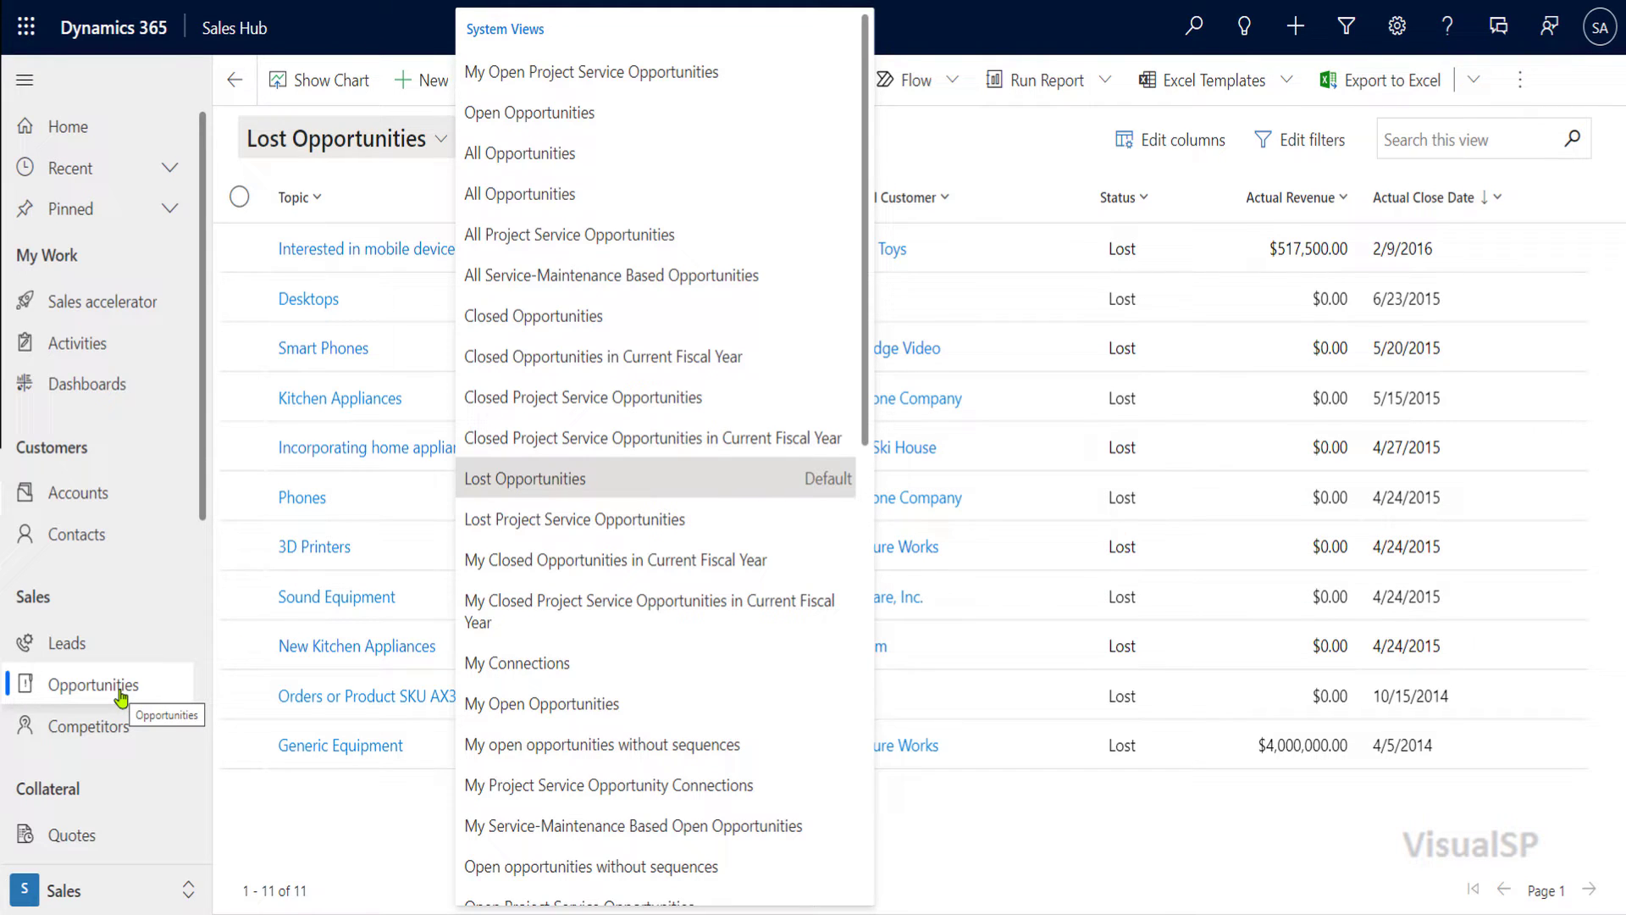
mouse_move(579, 560)
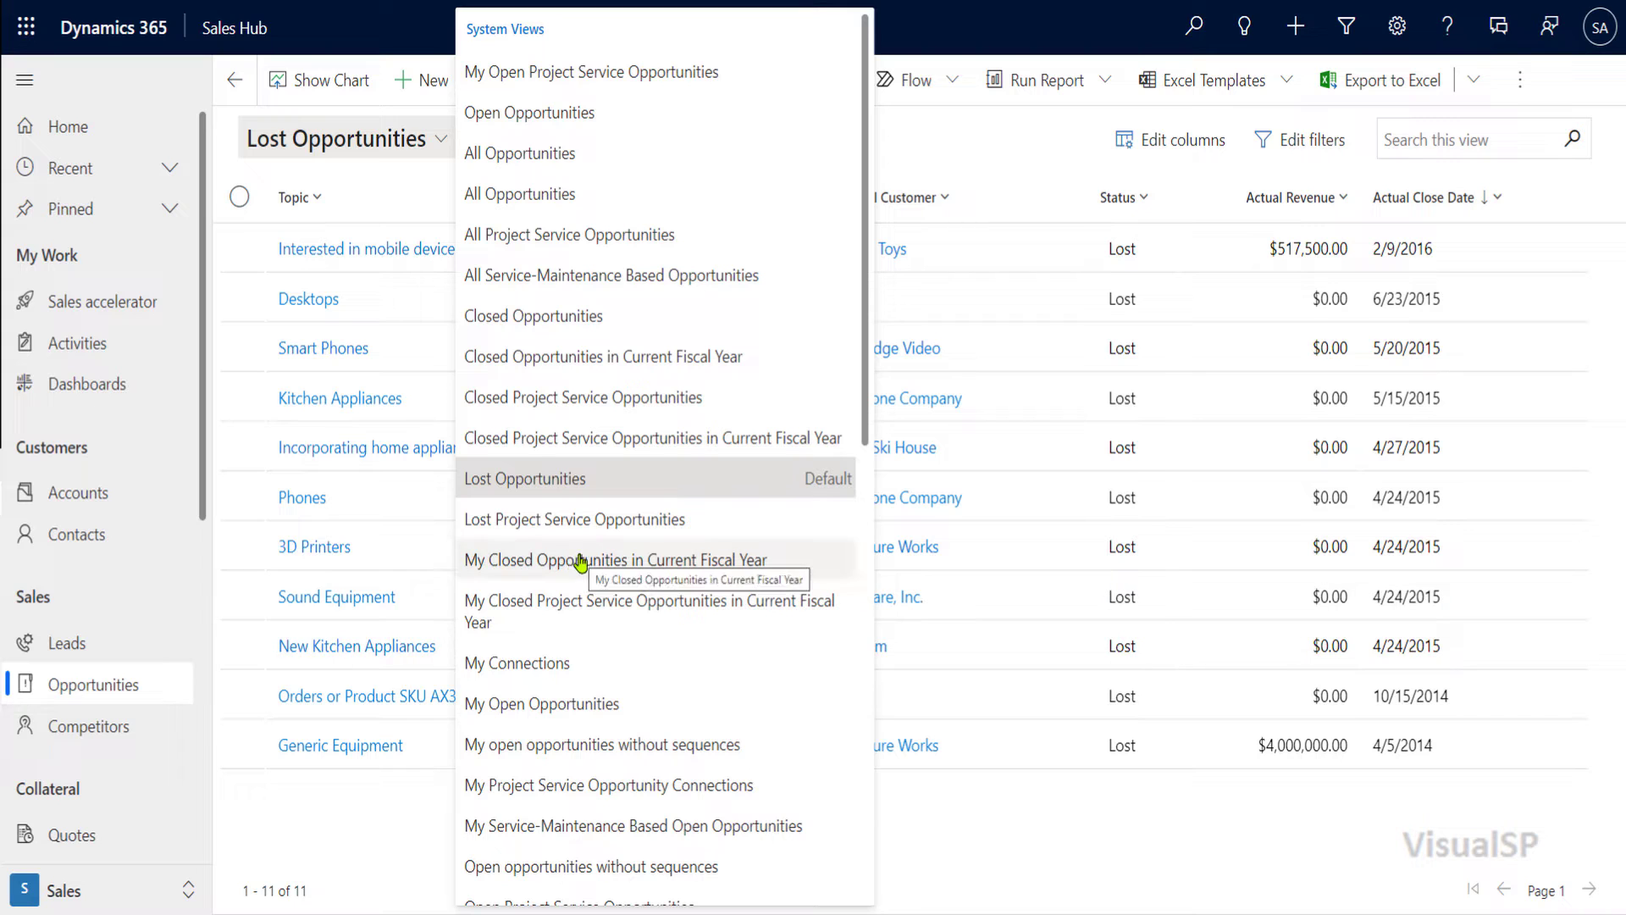
mouse_move(671, 283)
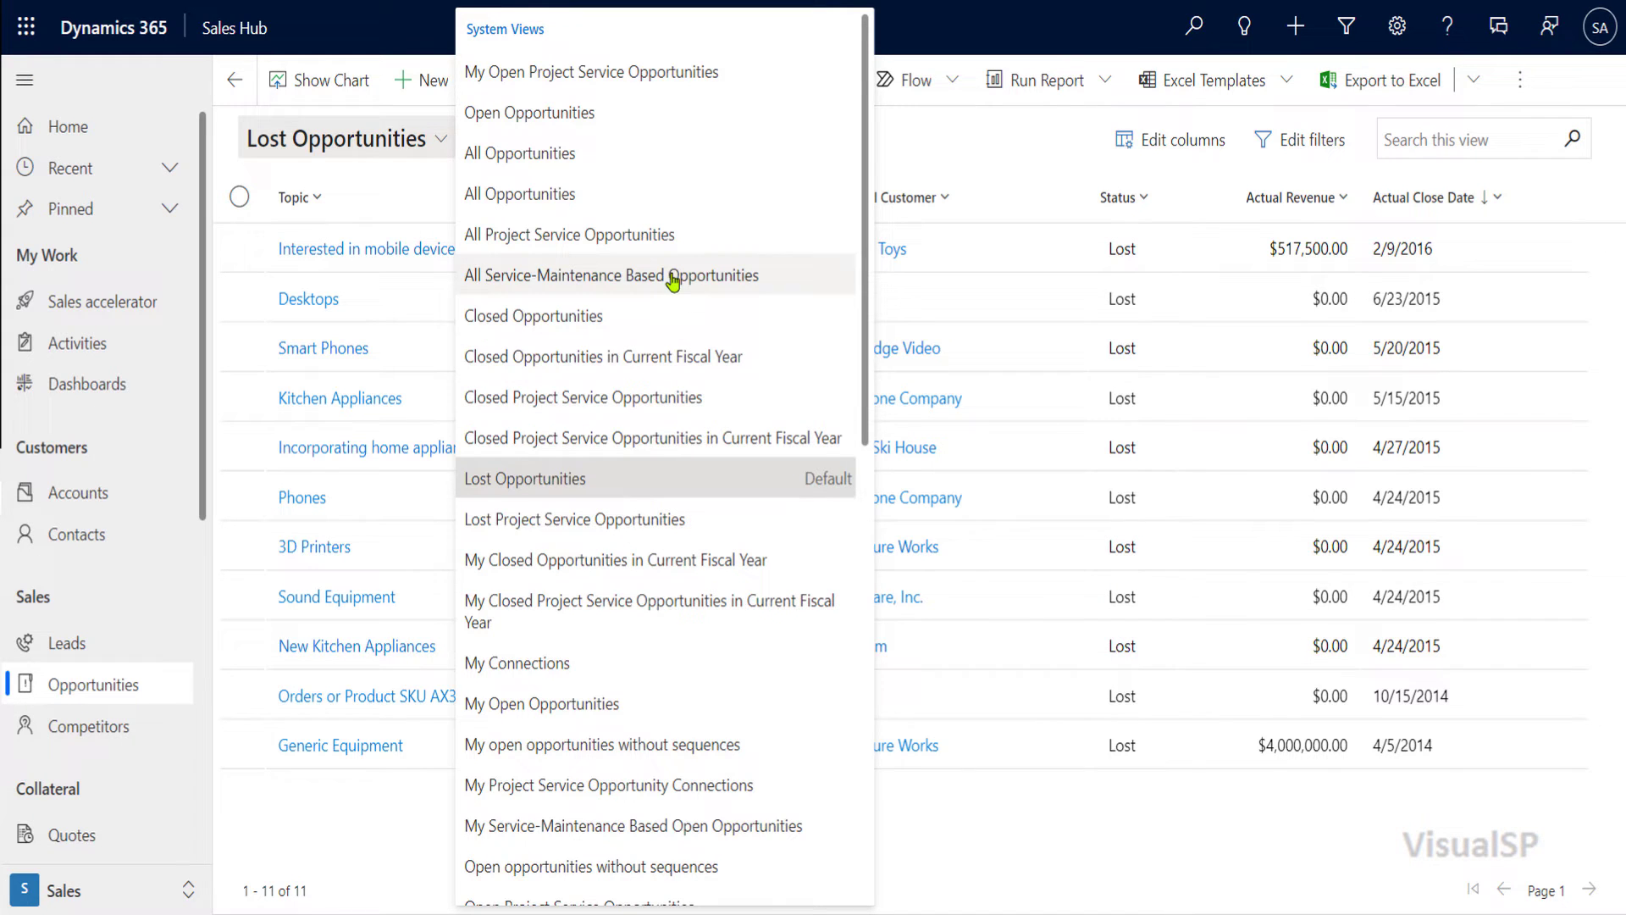
scroll(down, 3)
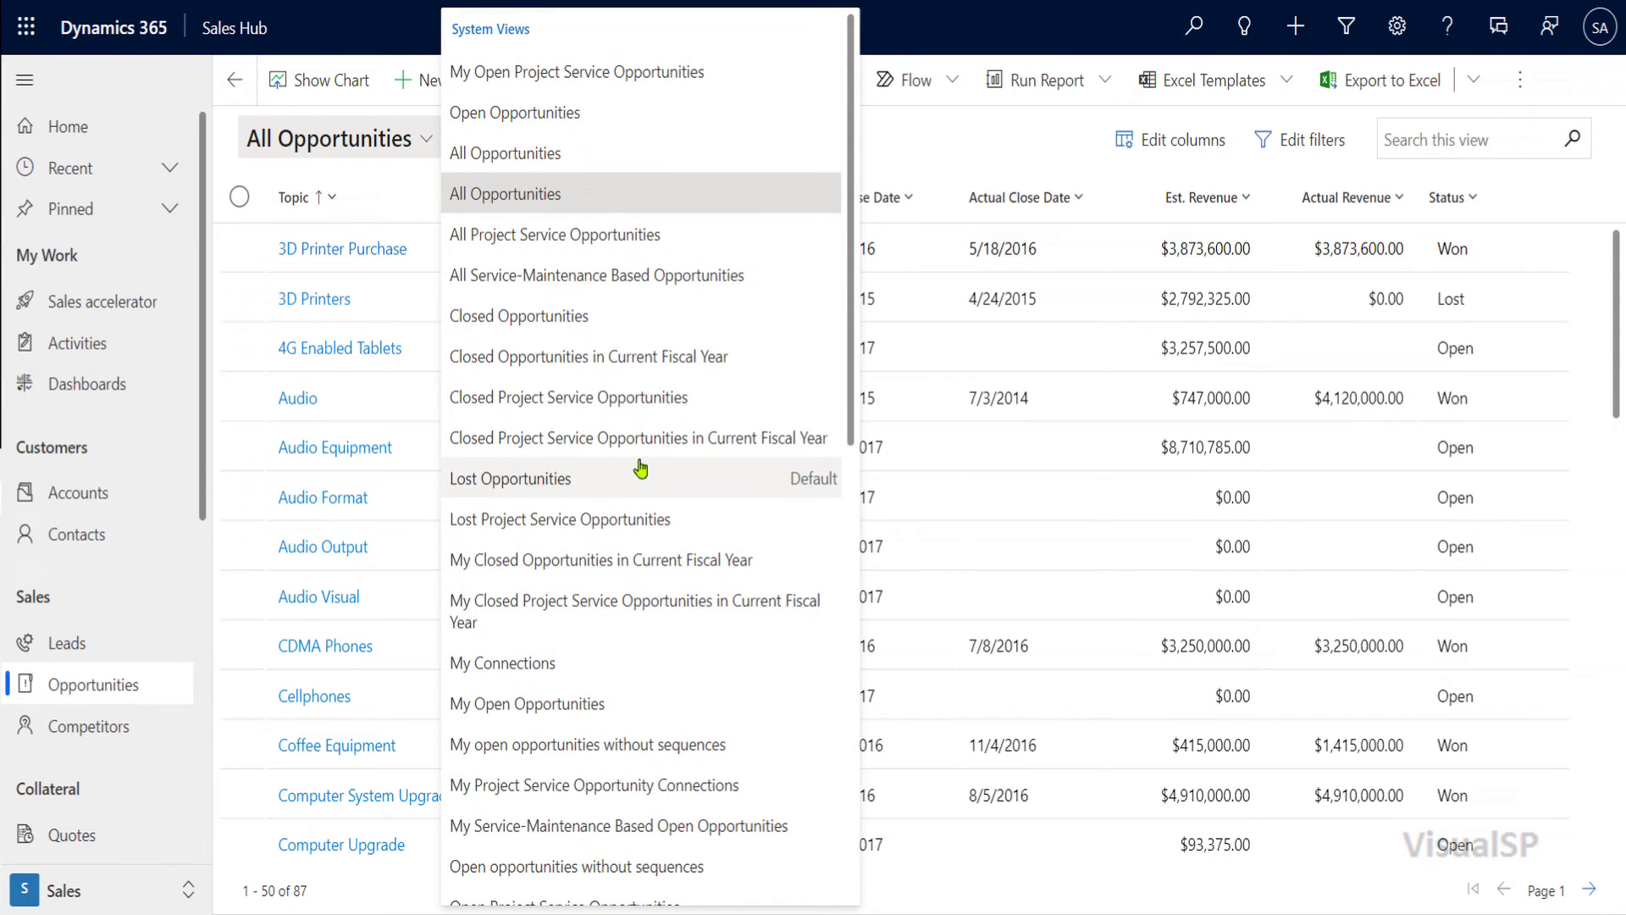
Make All Opportunities my default view via 'Set current view as my default'
scroll(down, 3)
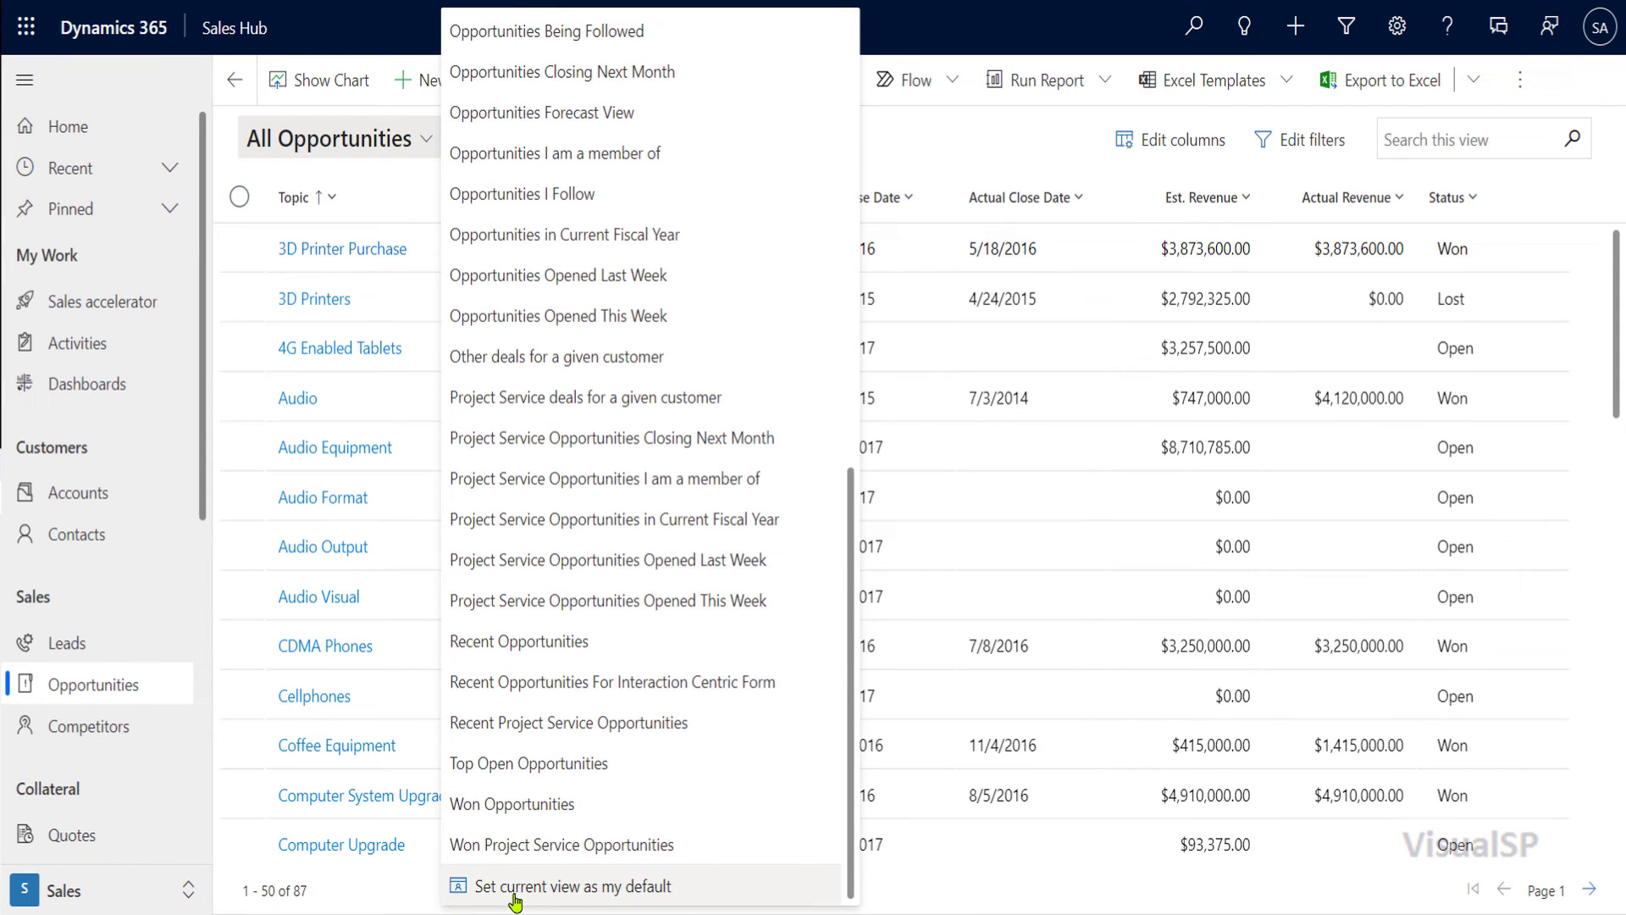
click(535, 888)
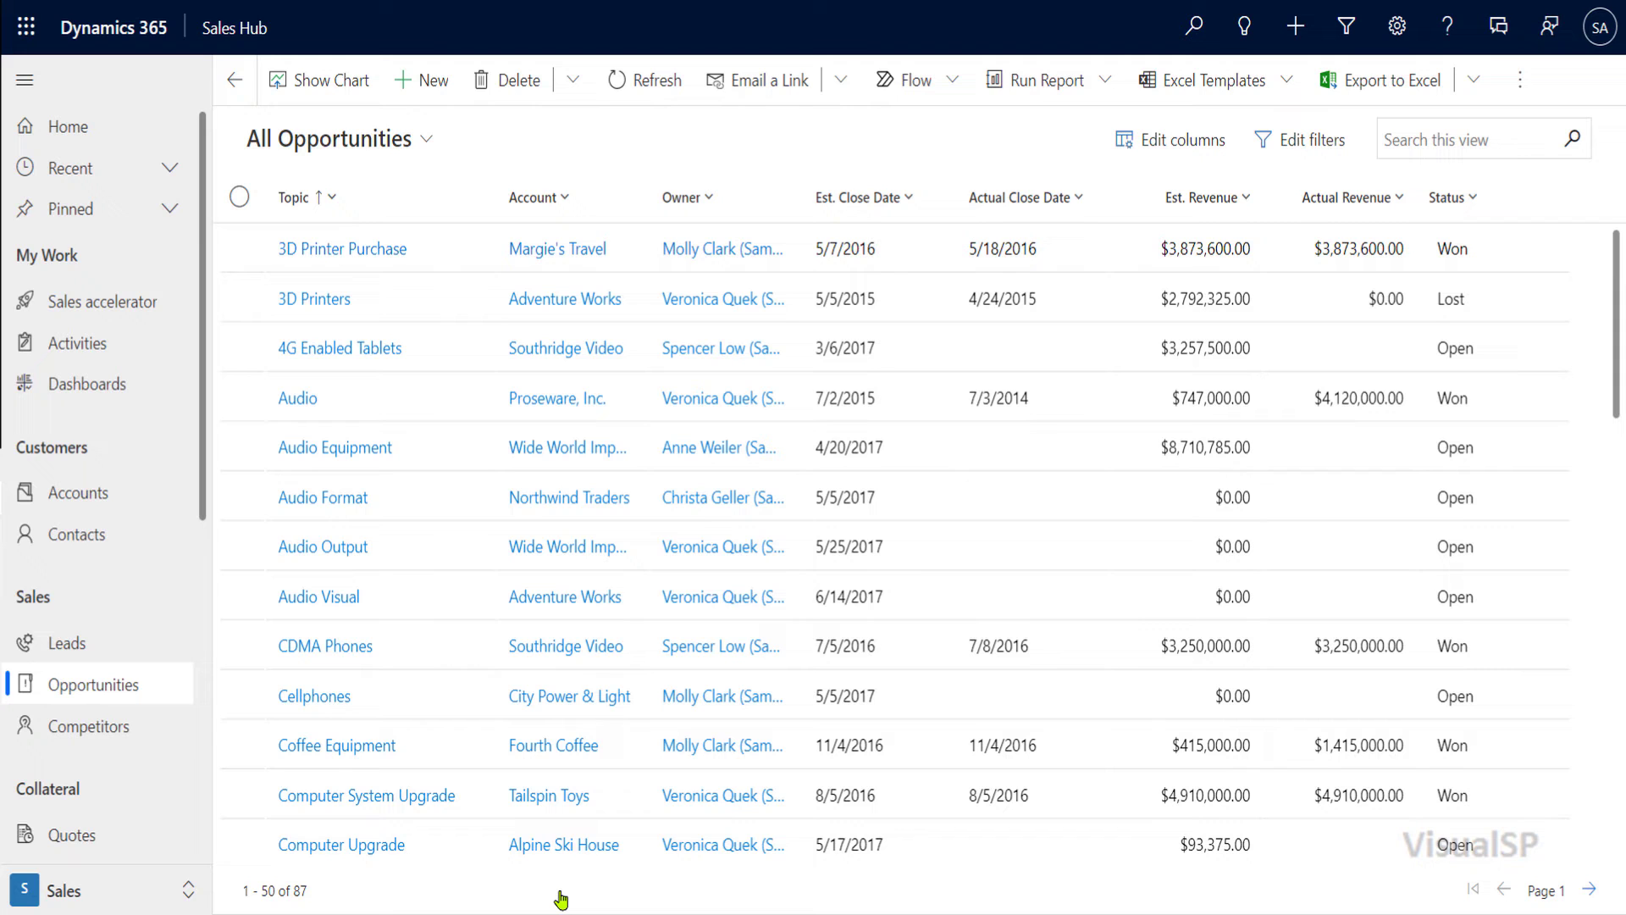
mouse_move(515, 105)
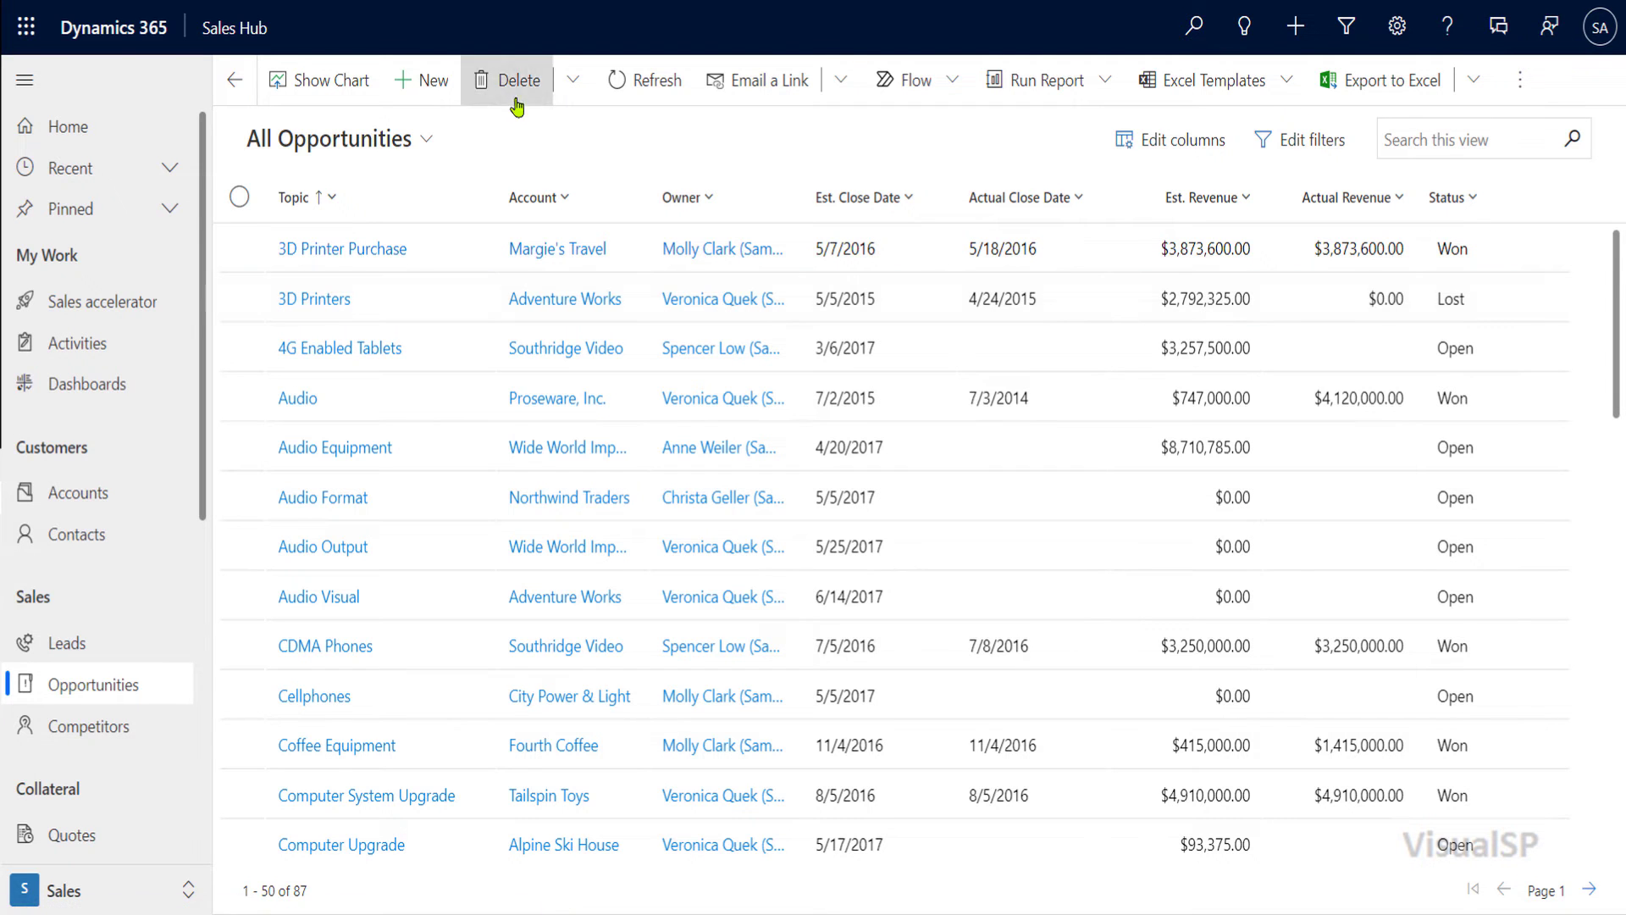
click(429, 139)
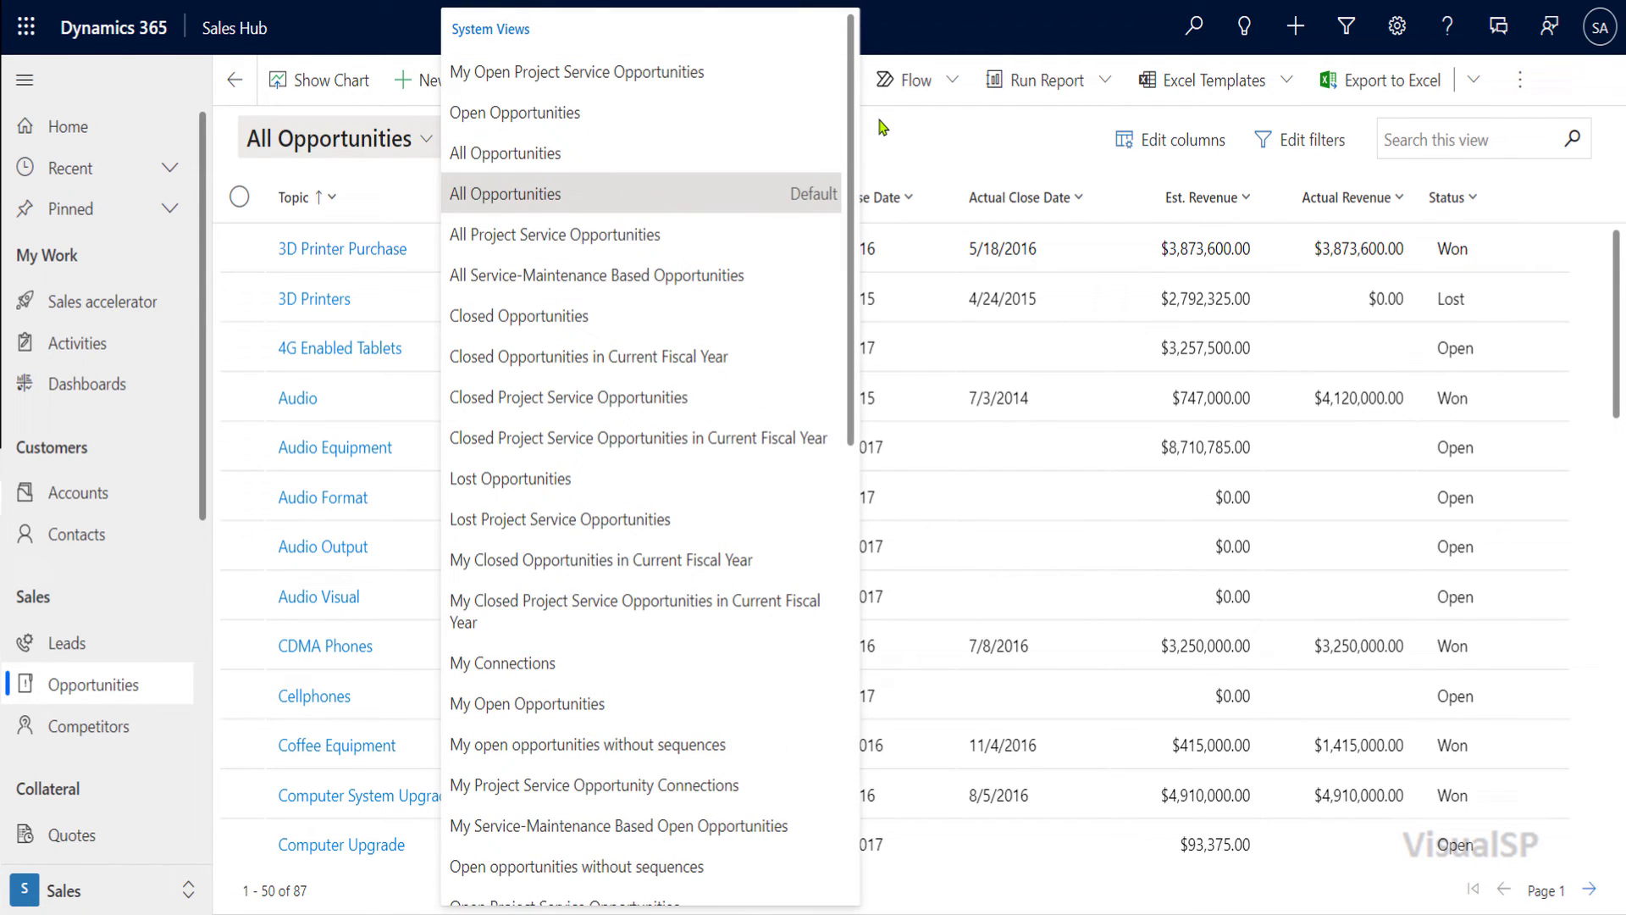
click(66, 643)
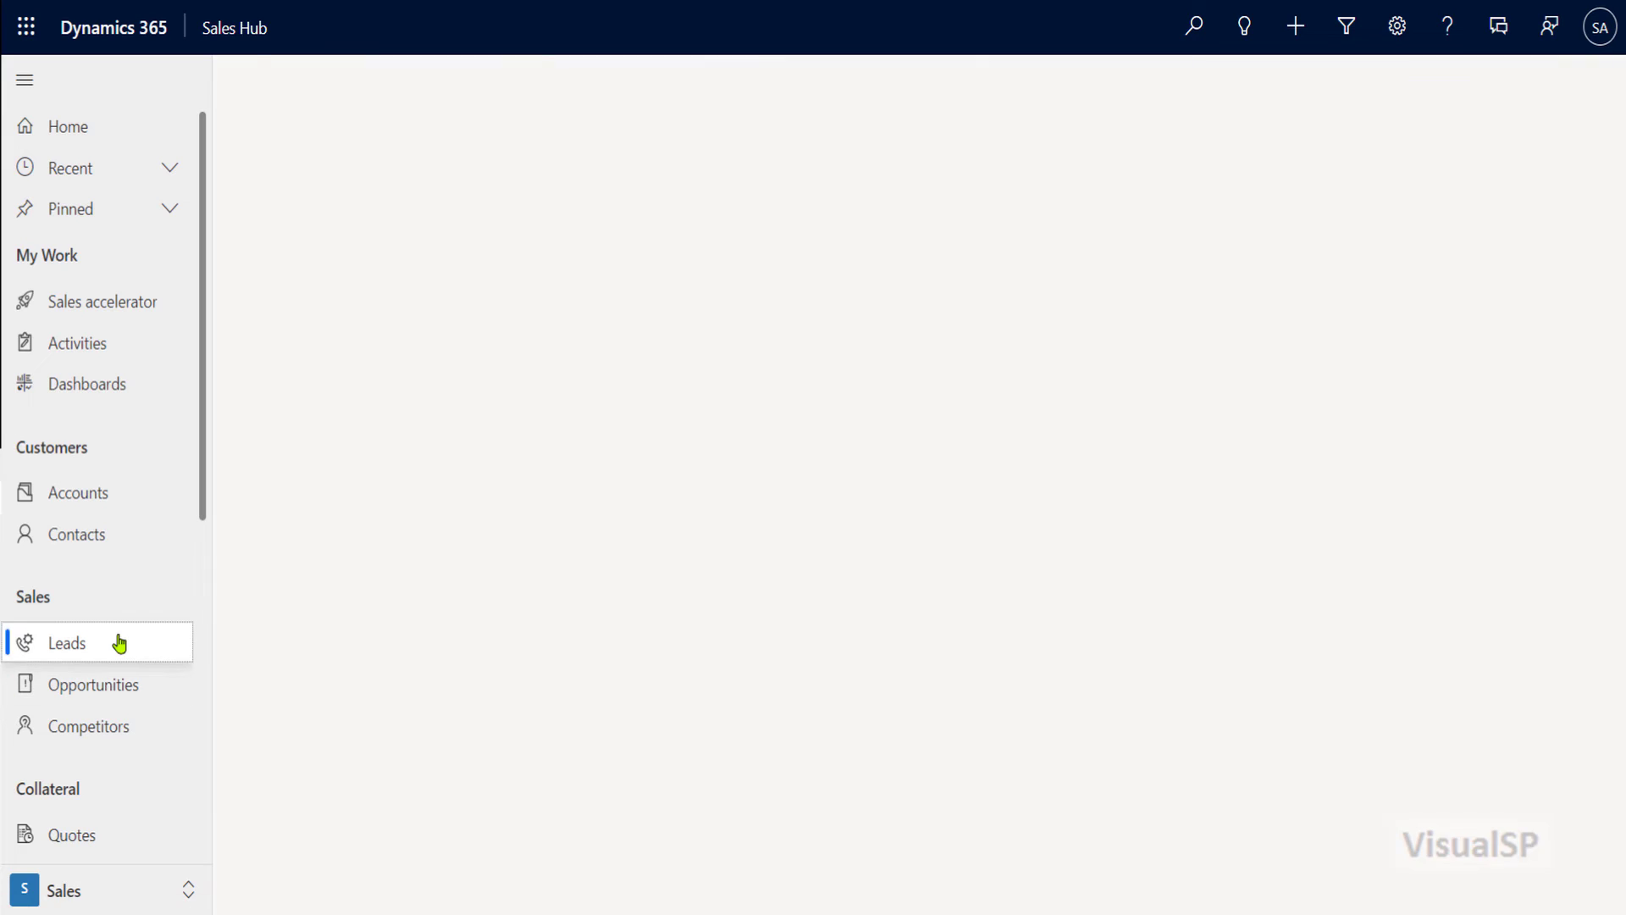
click(64, 643)
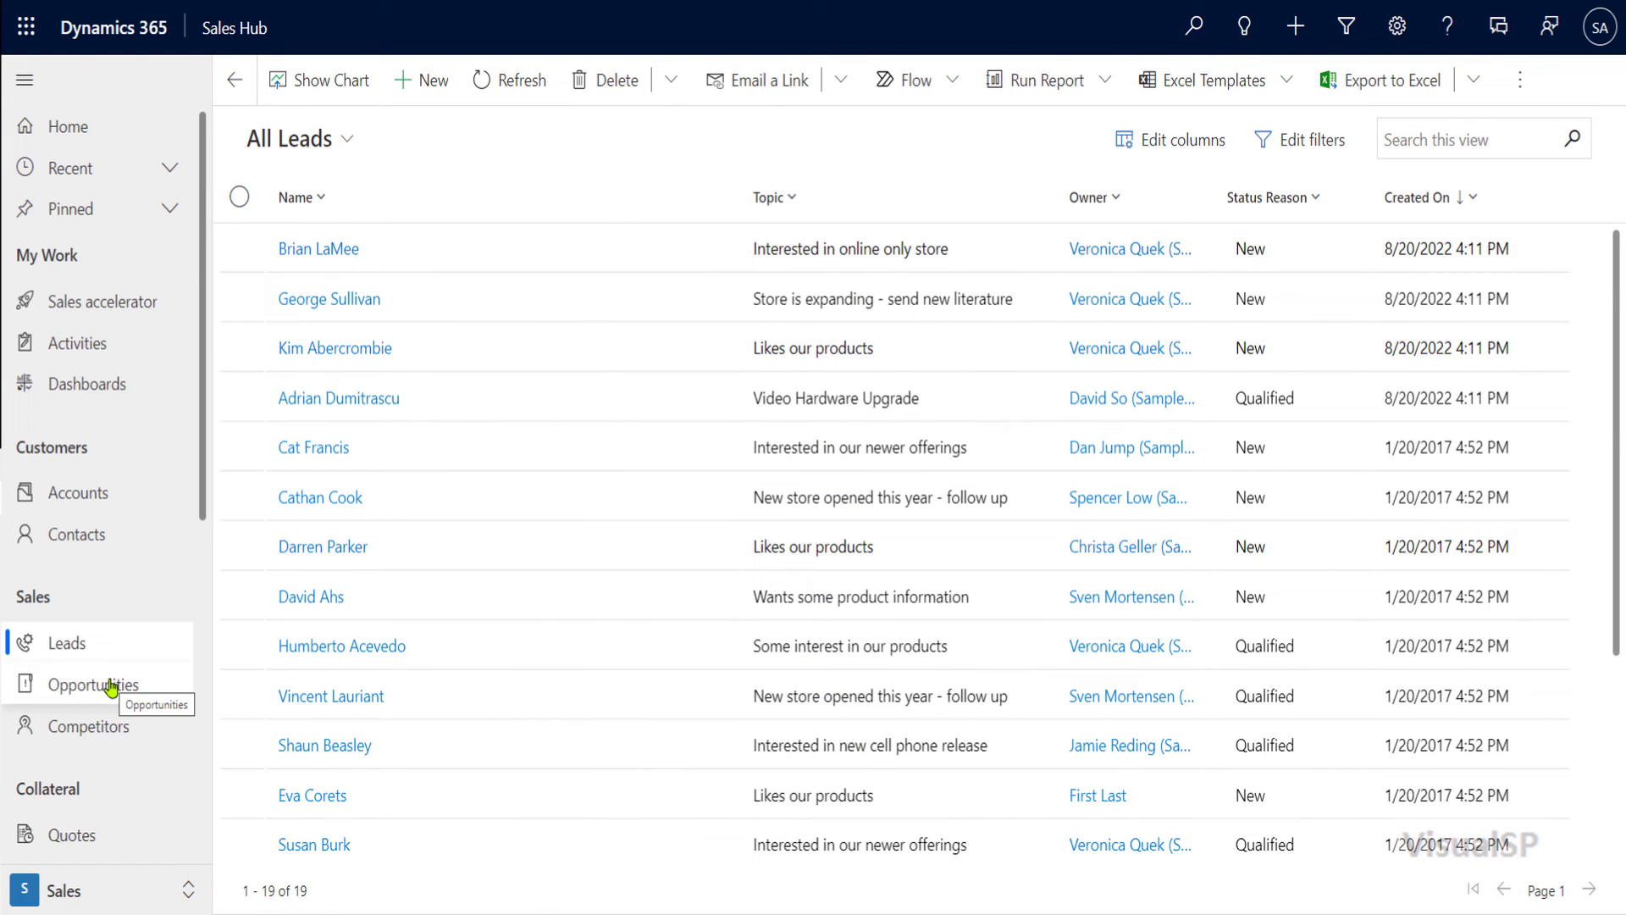
click(93, 685)
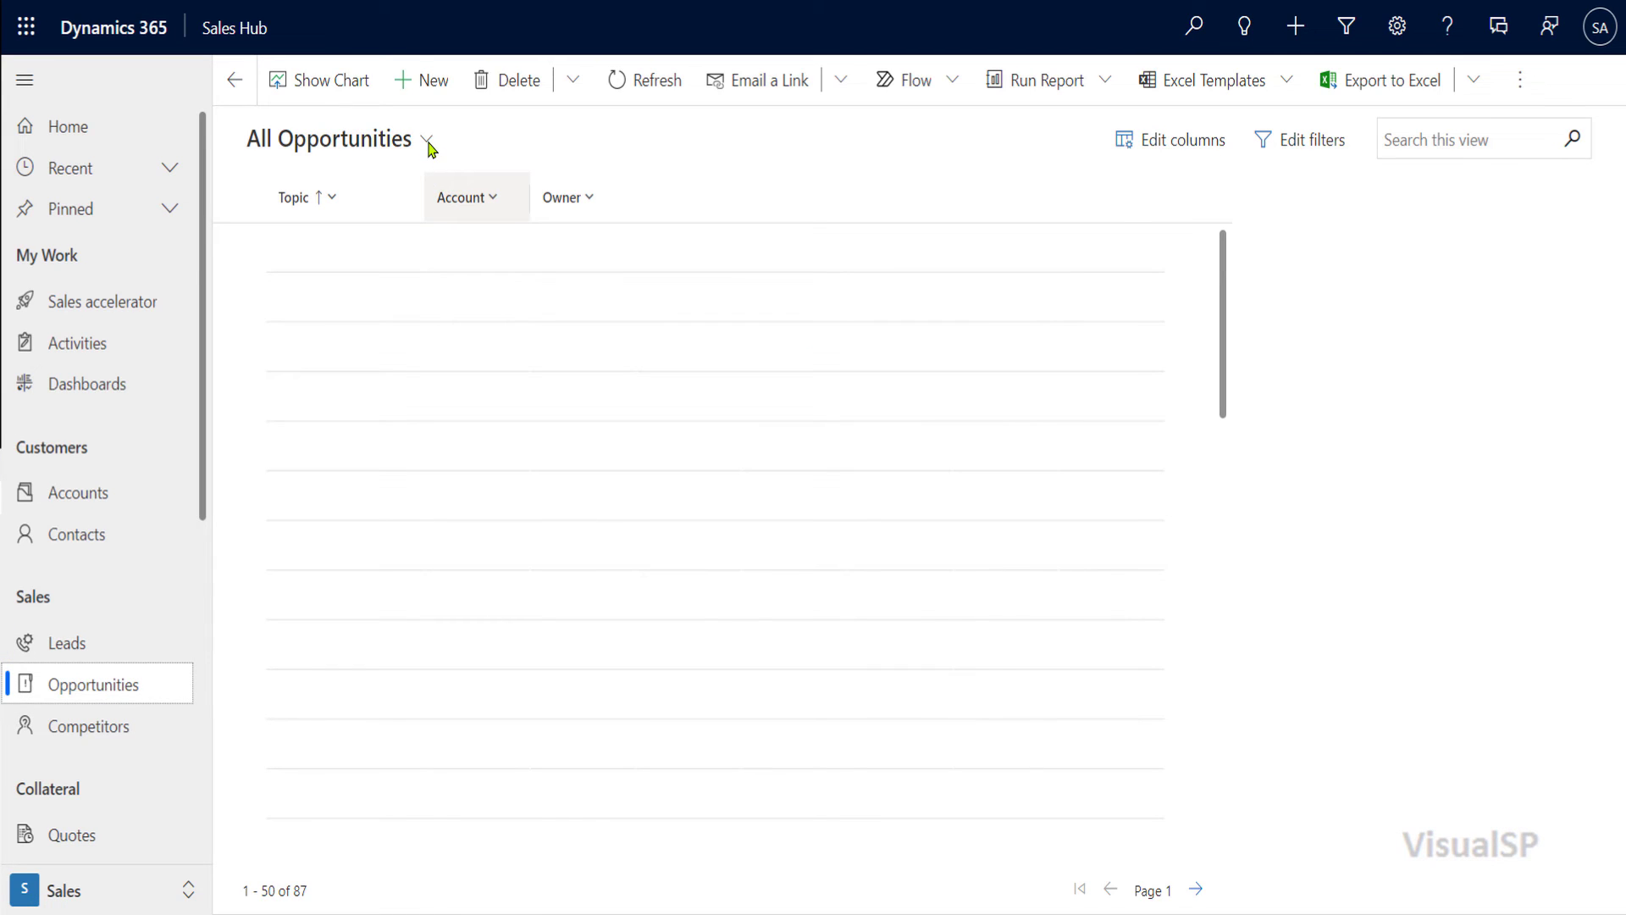
click(430, 142)
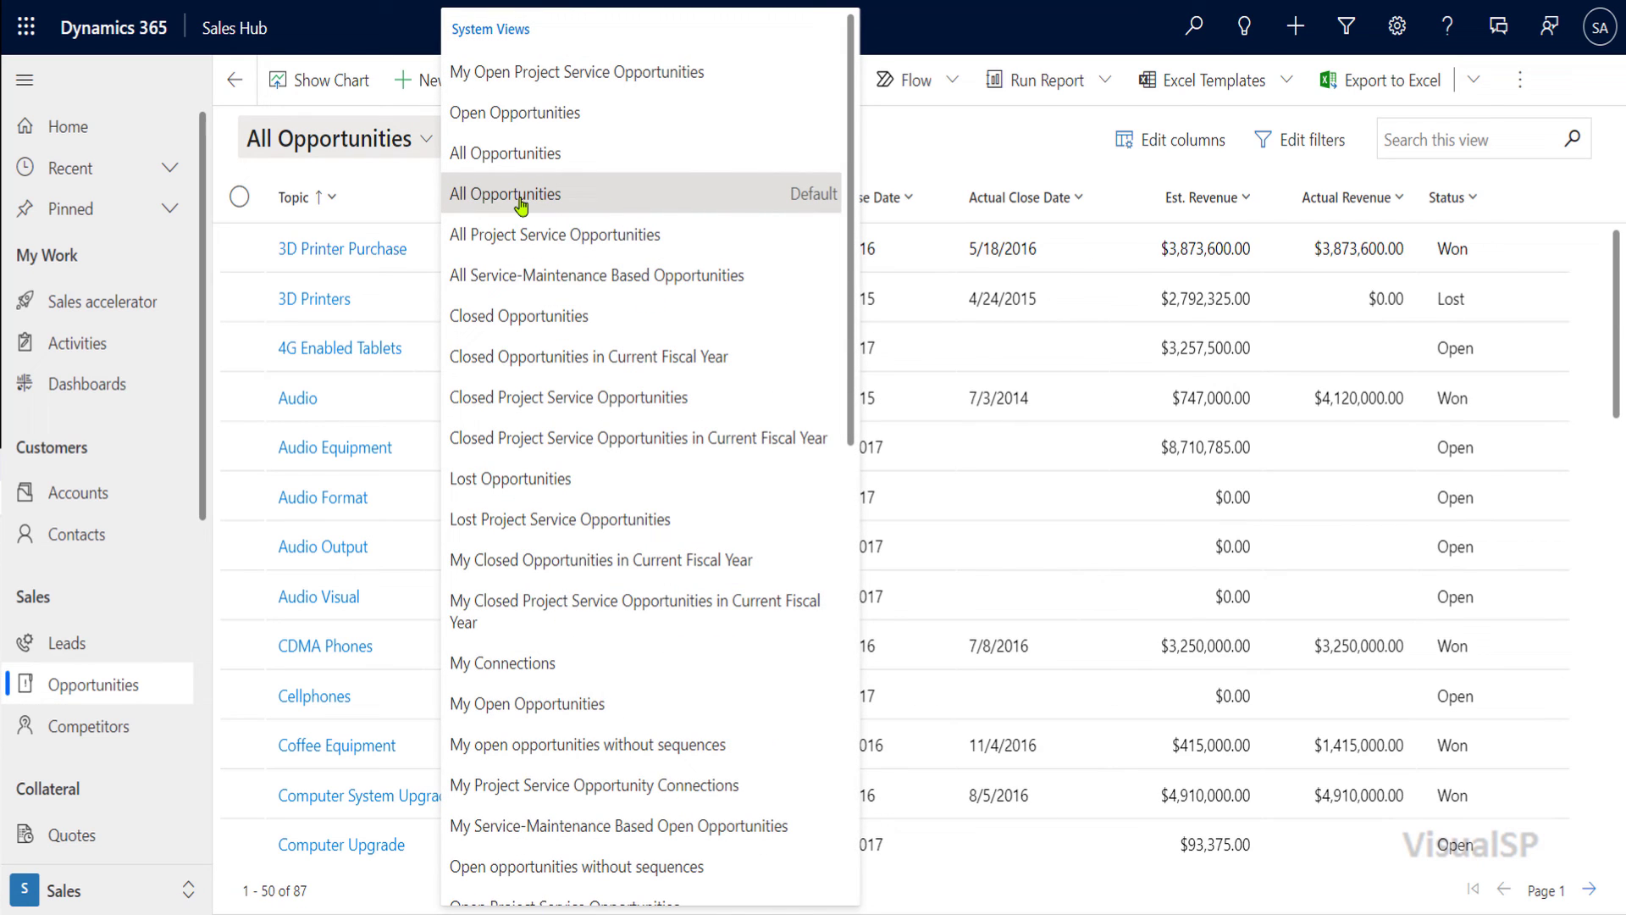
mouse_move(916, 136)
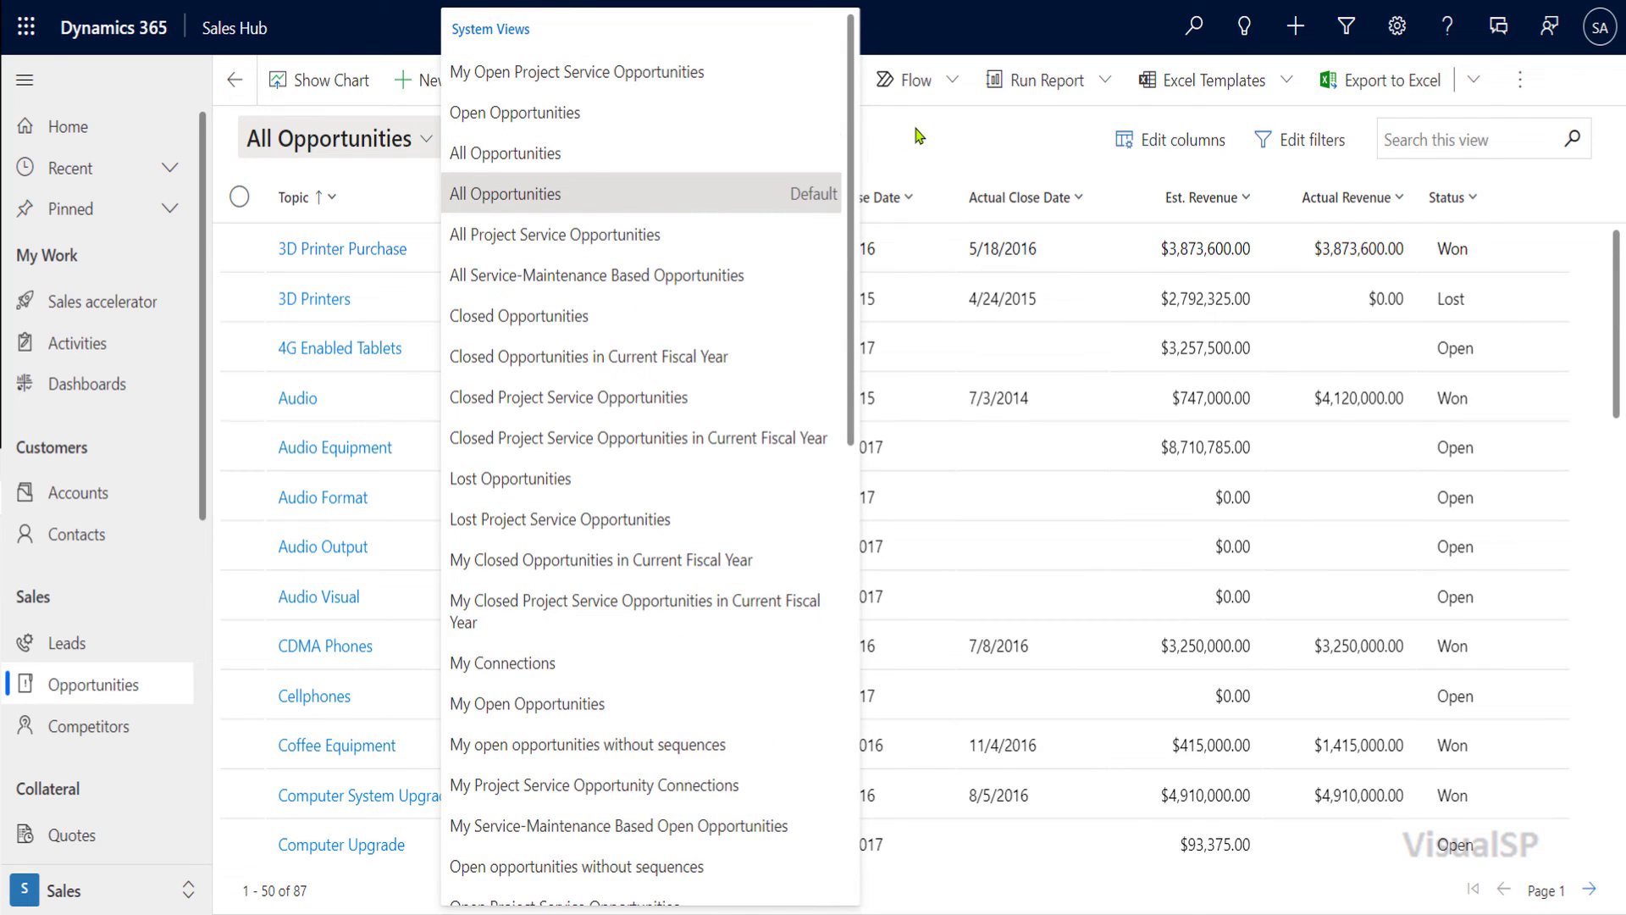
click(505, 193)
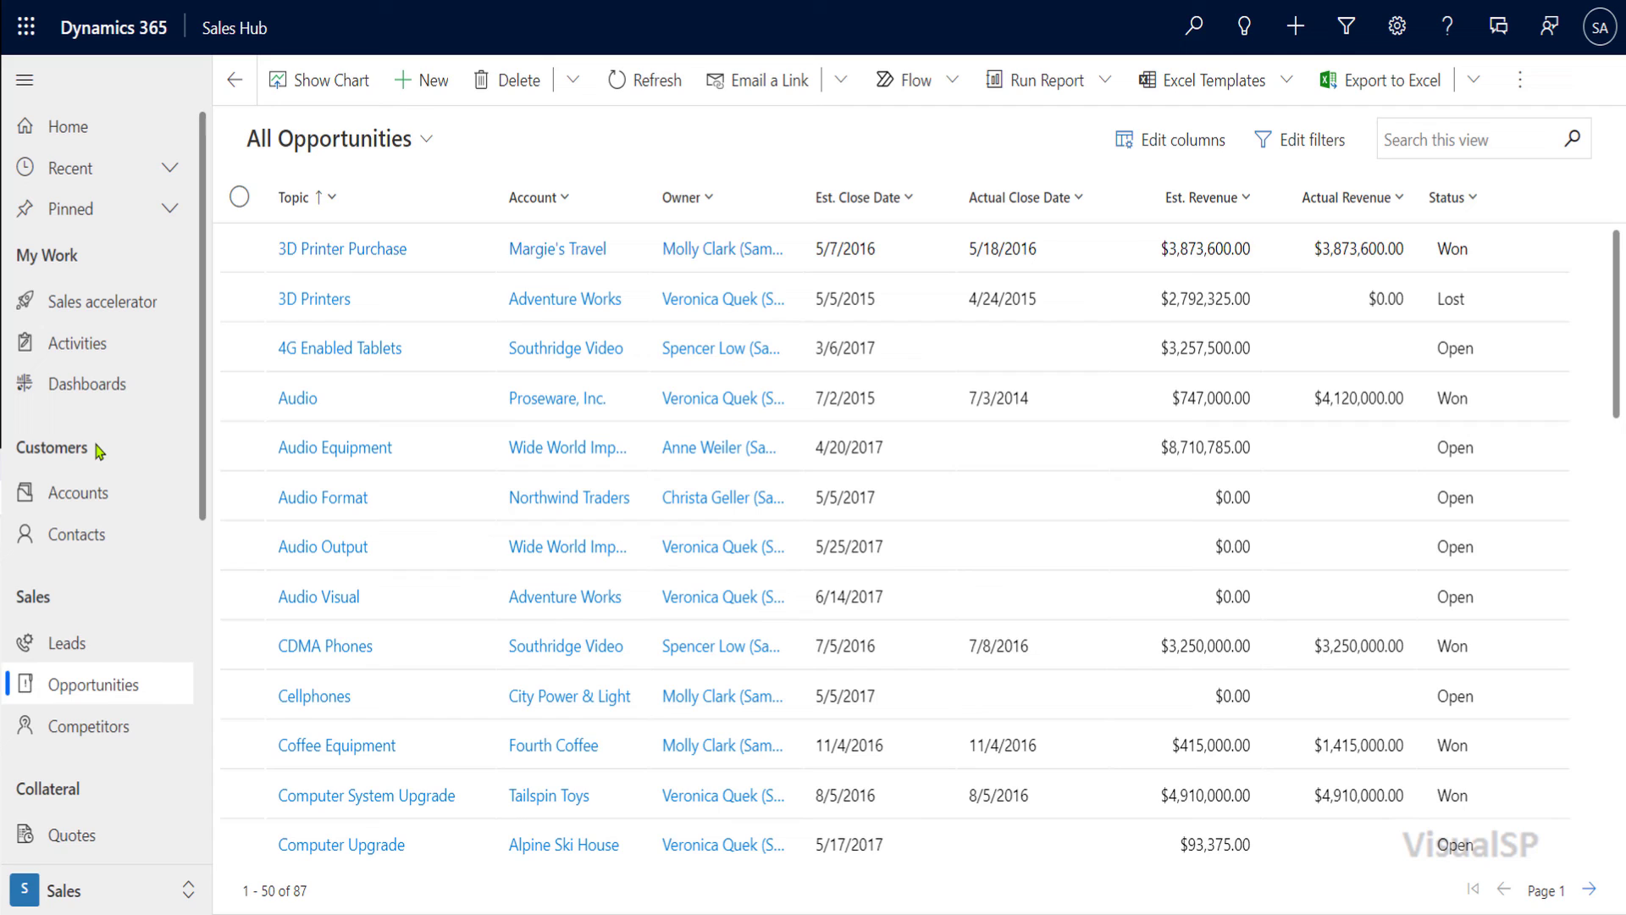
mouse_move(101, 692)
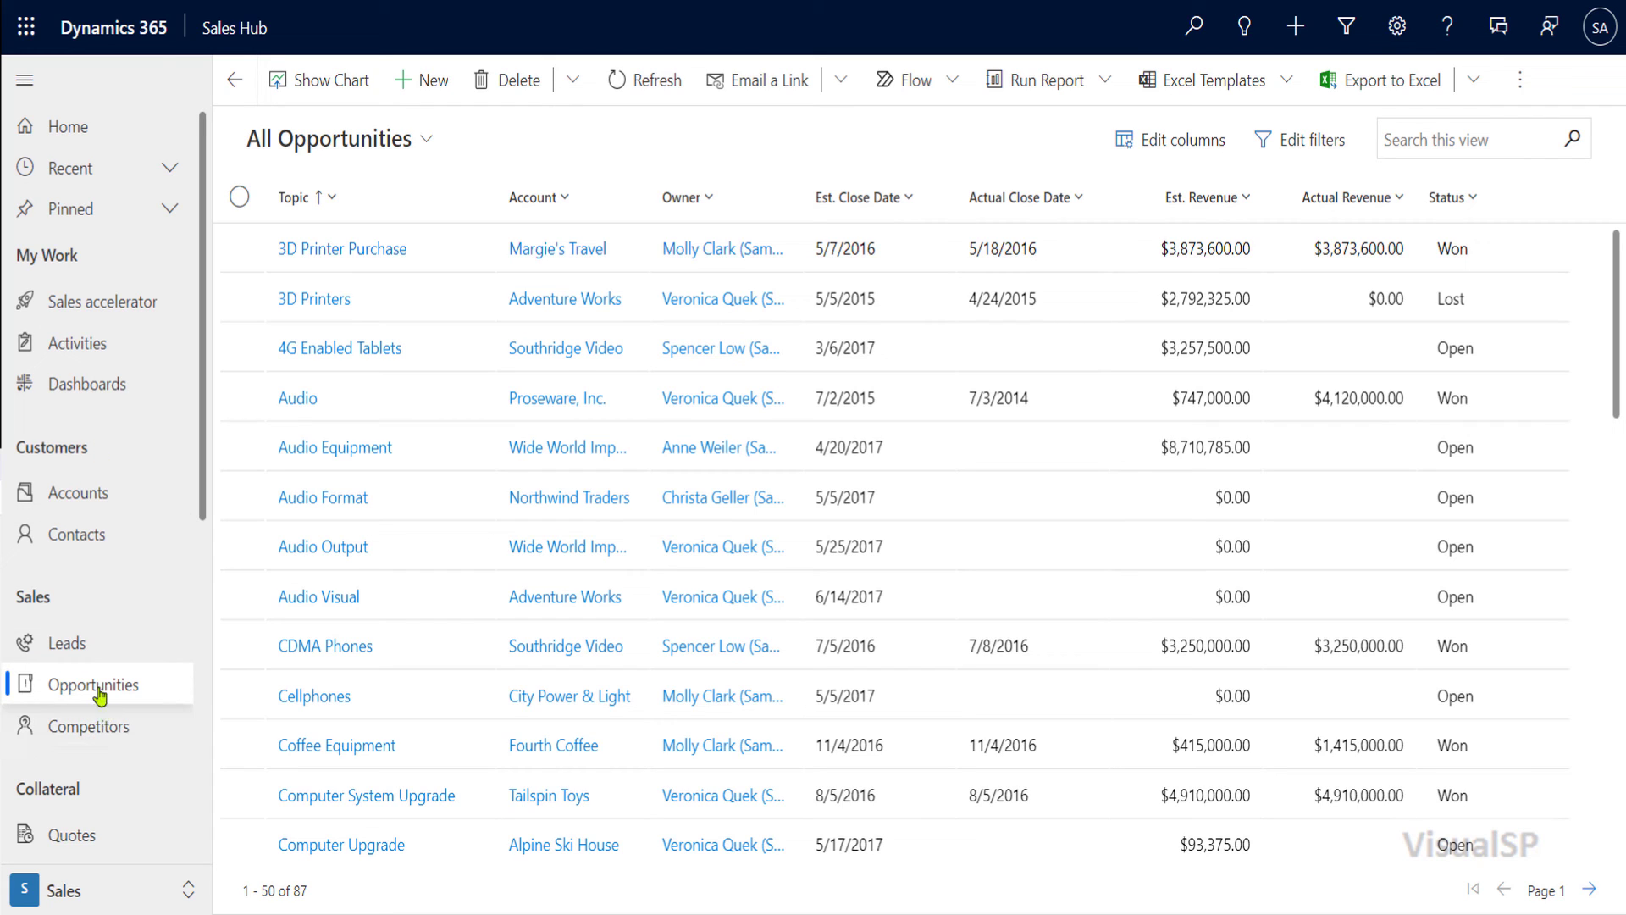
mouse_move(93, 560)
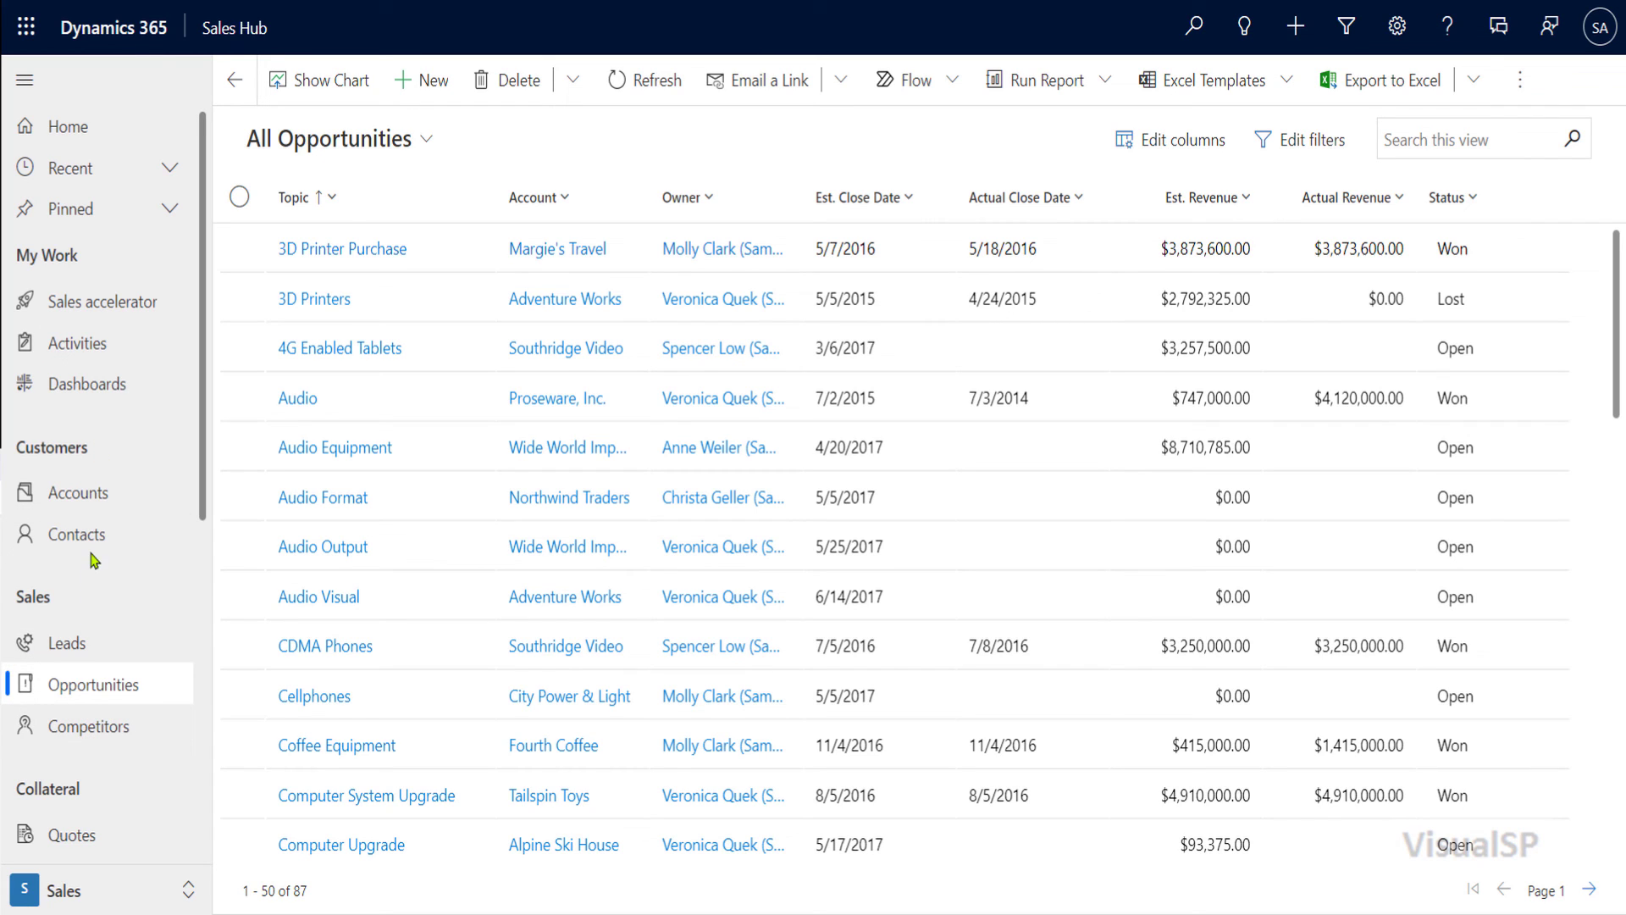
mouse_move(105, 488)
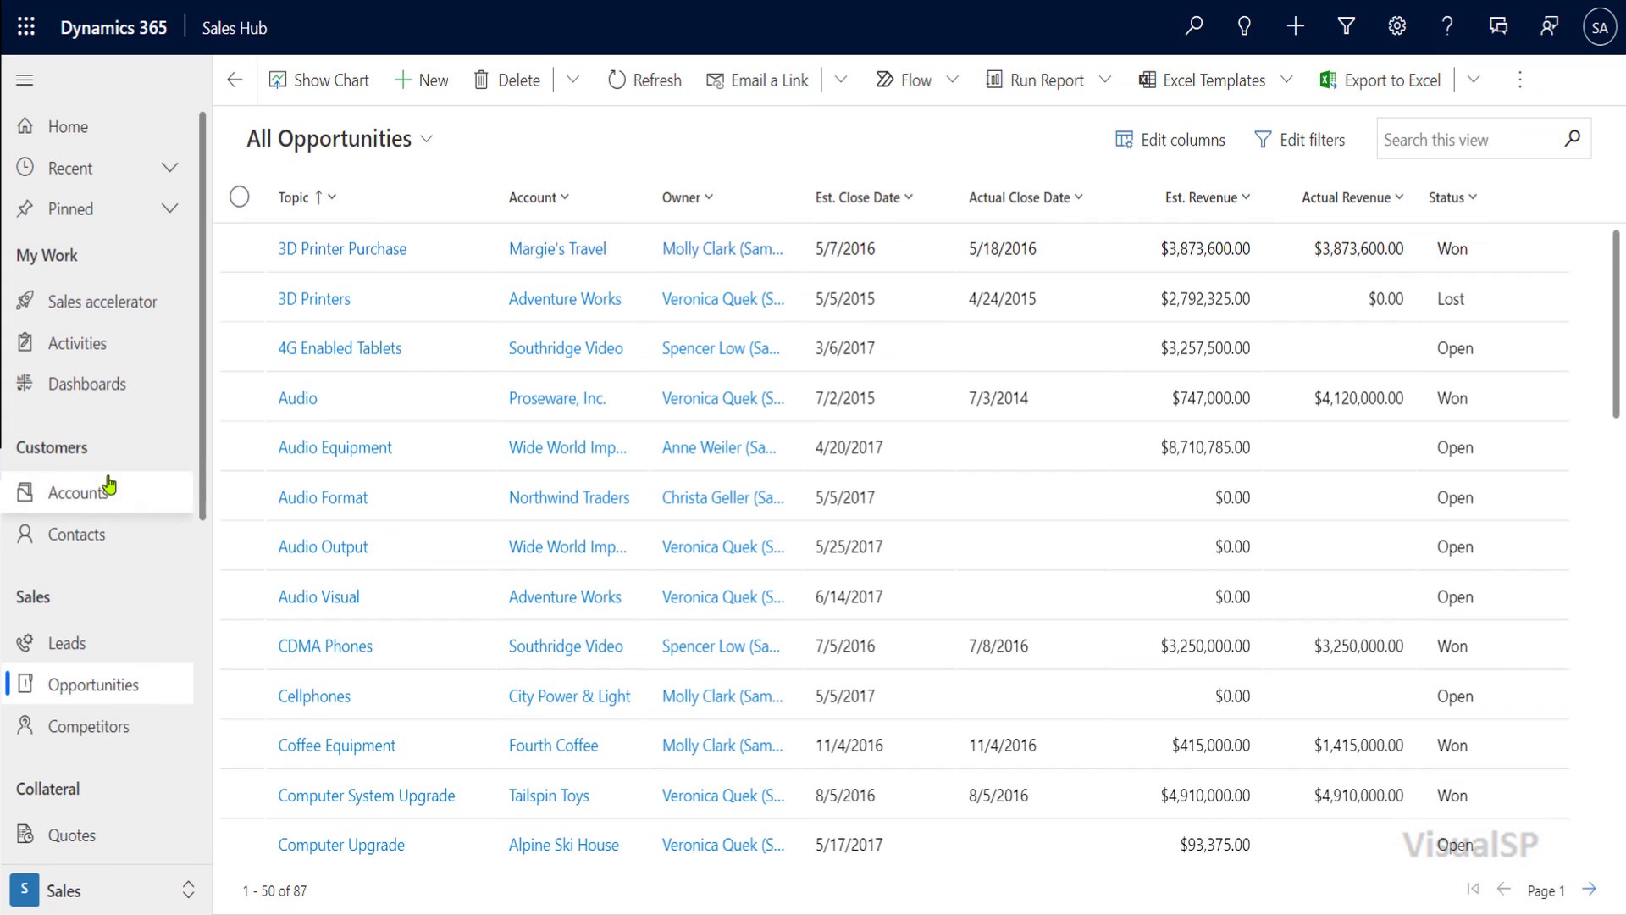
mouse_move(623, 149)
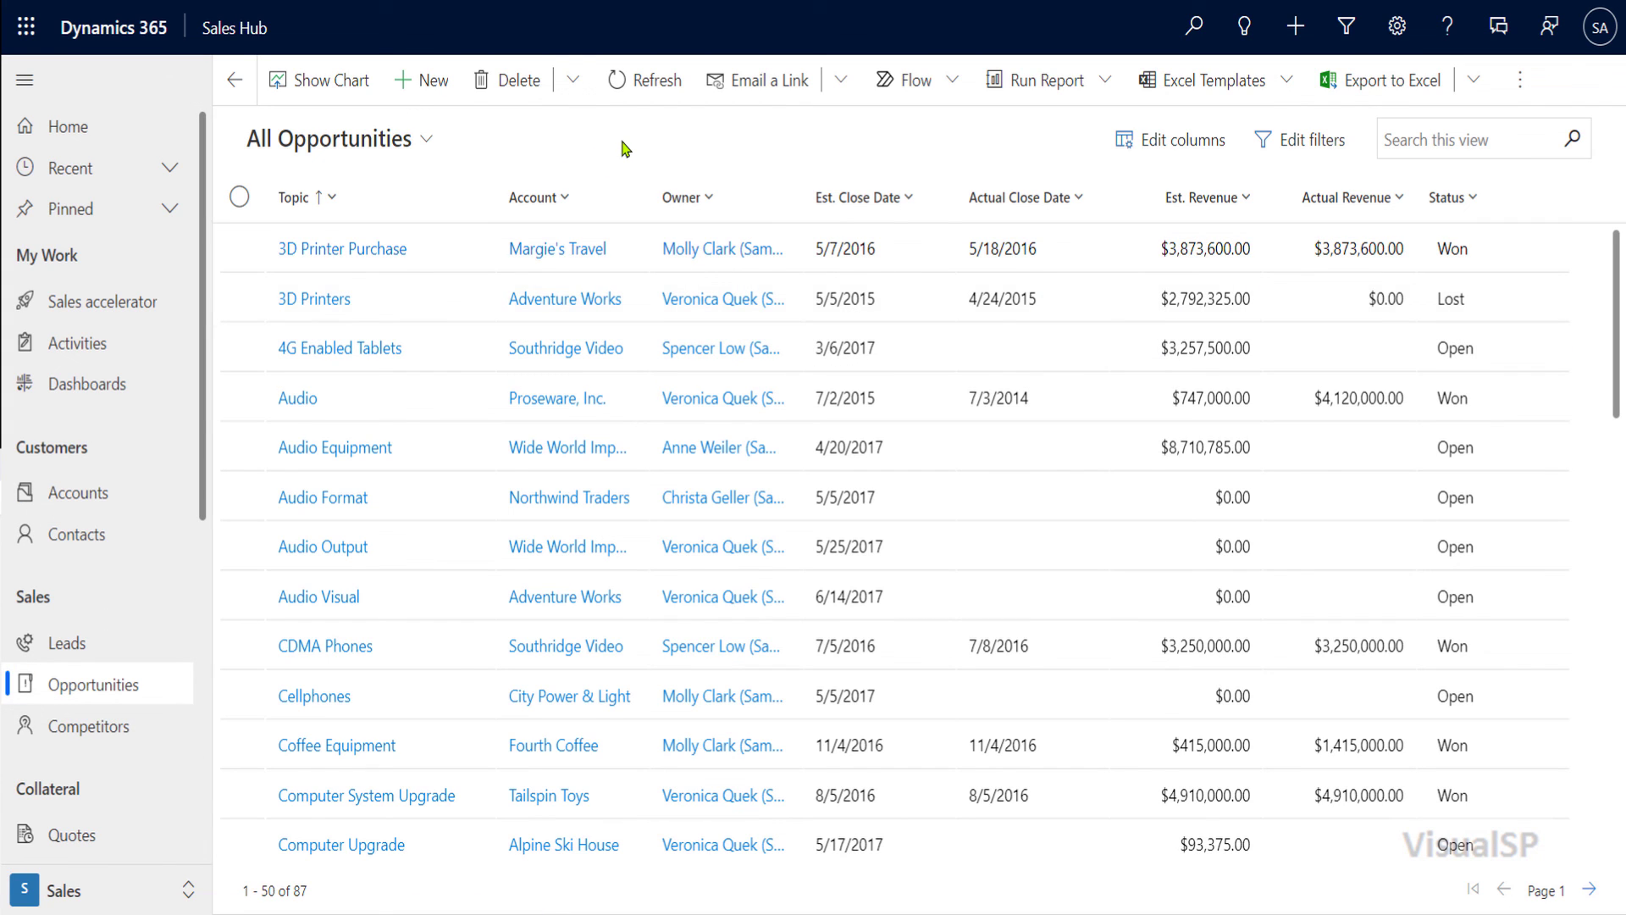